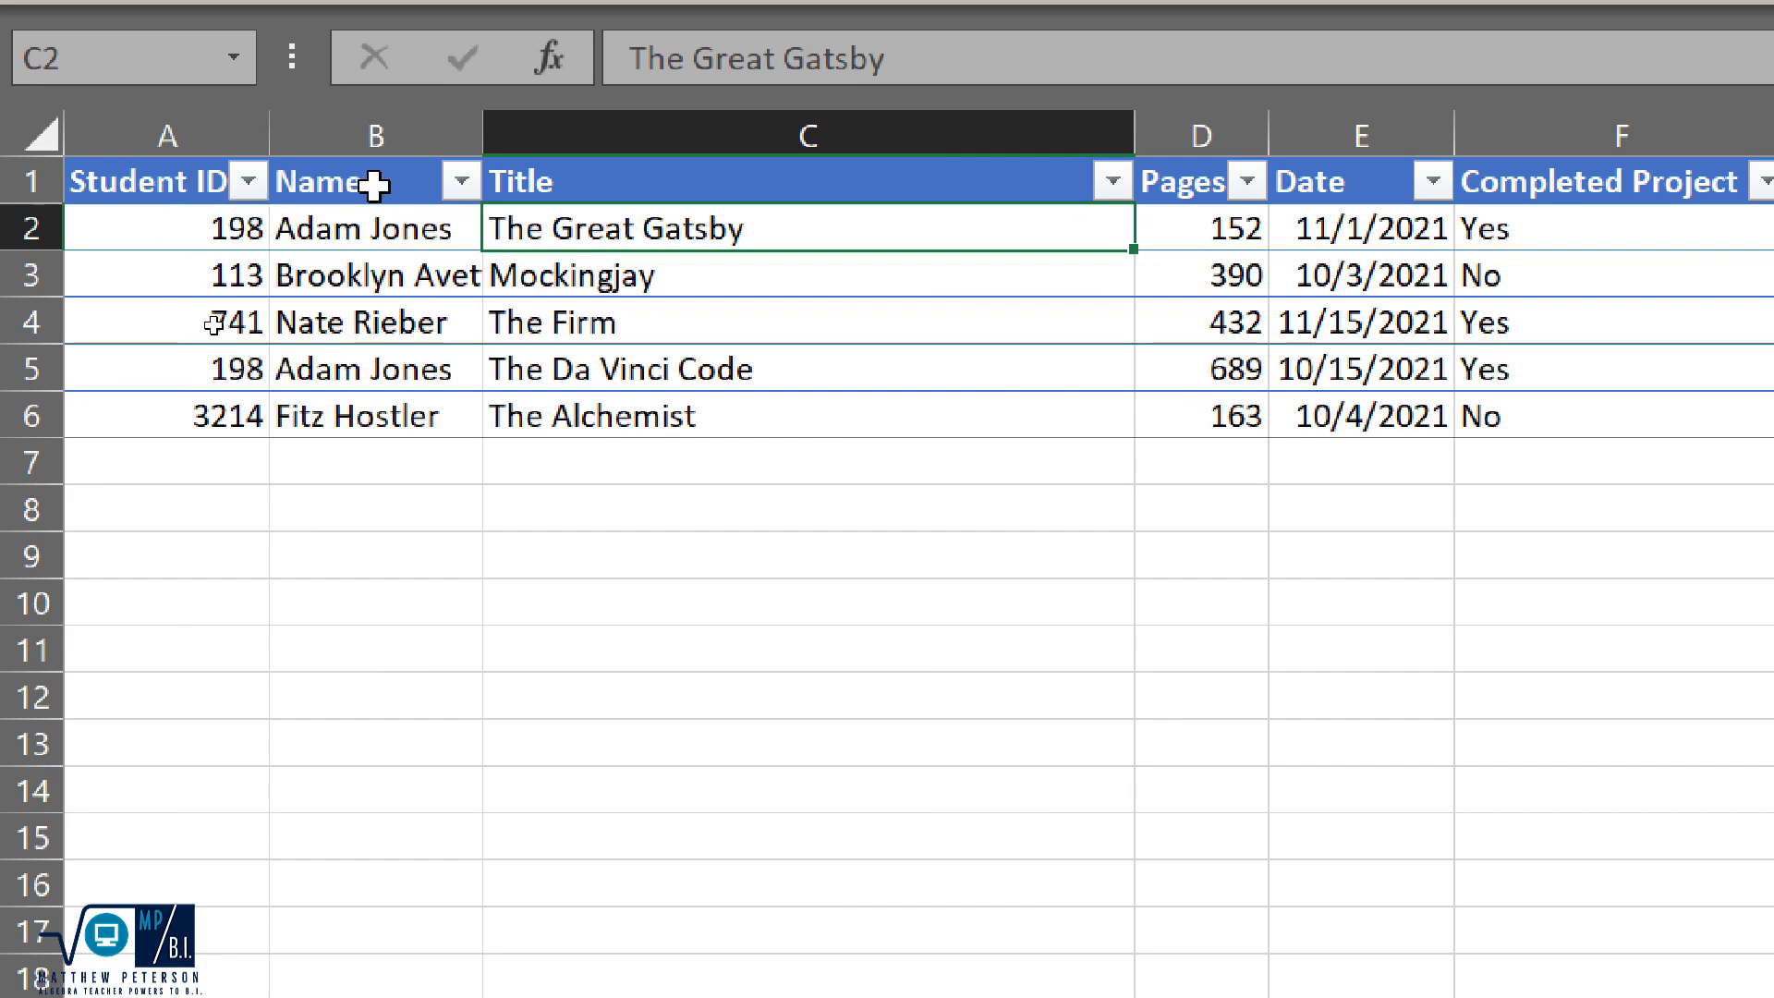
pyautogui.moveTo(1279, 276)
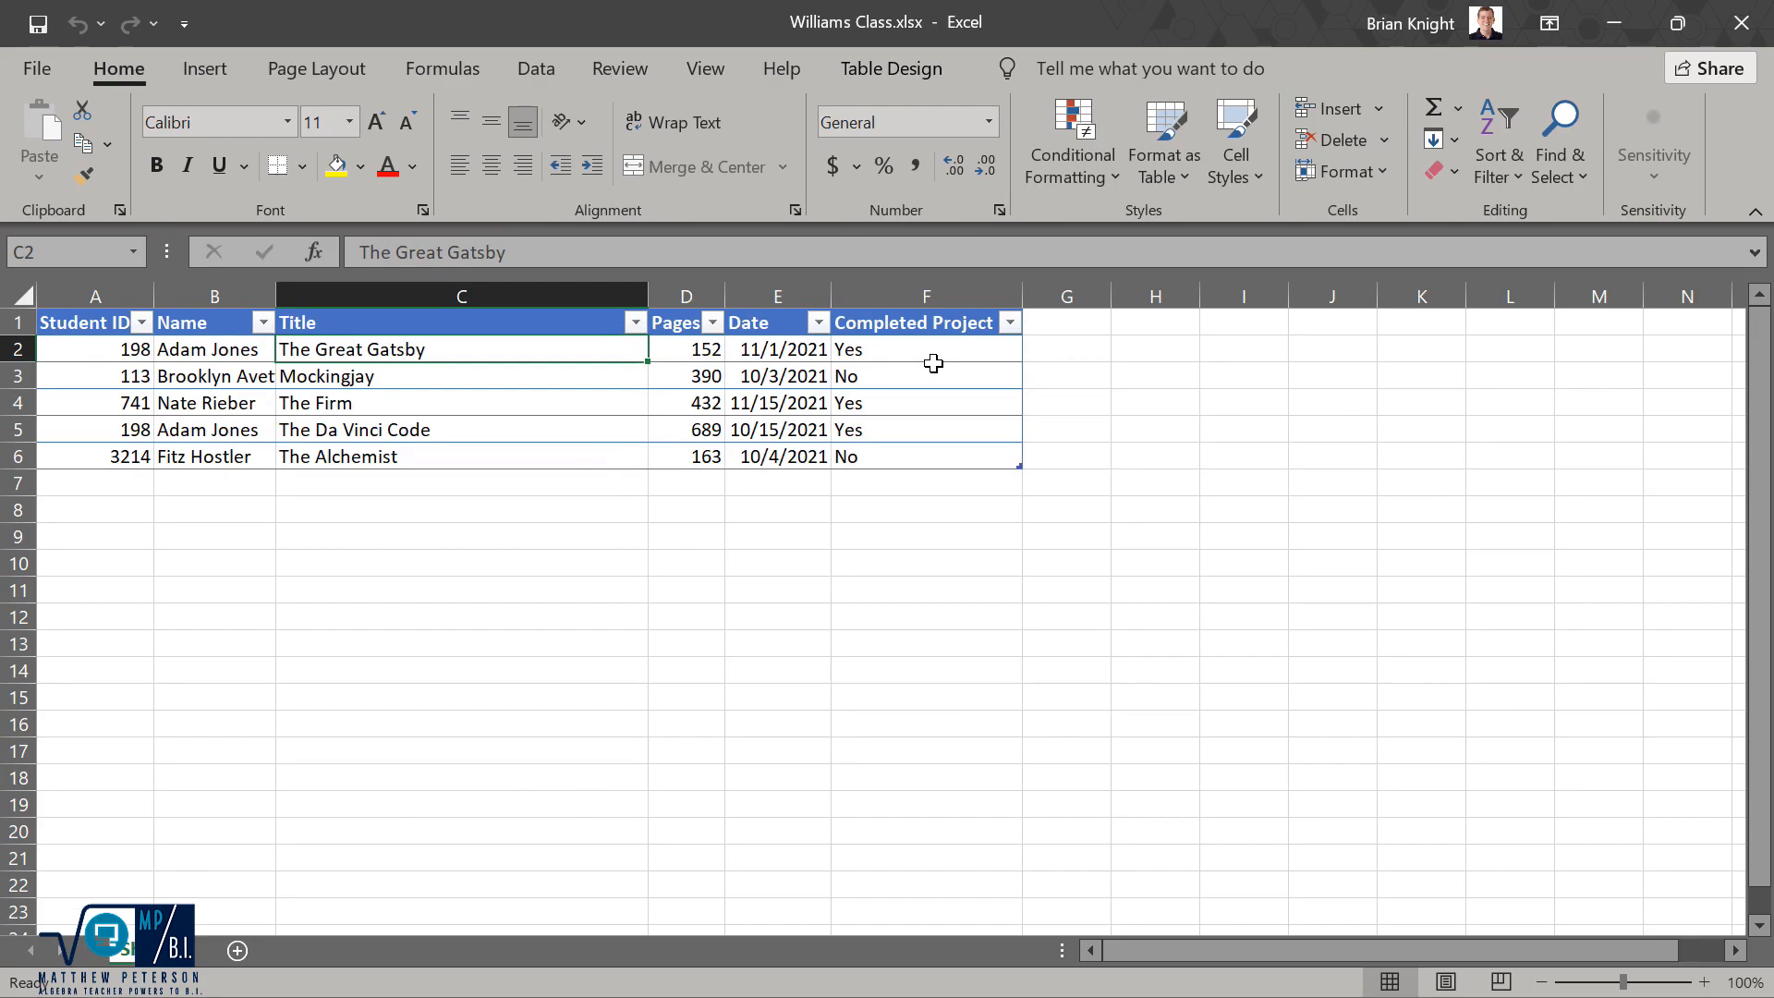
pyautogui.moveTo(887, 47)
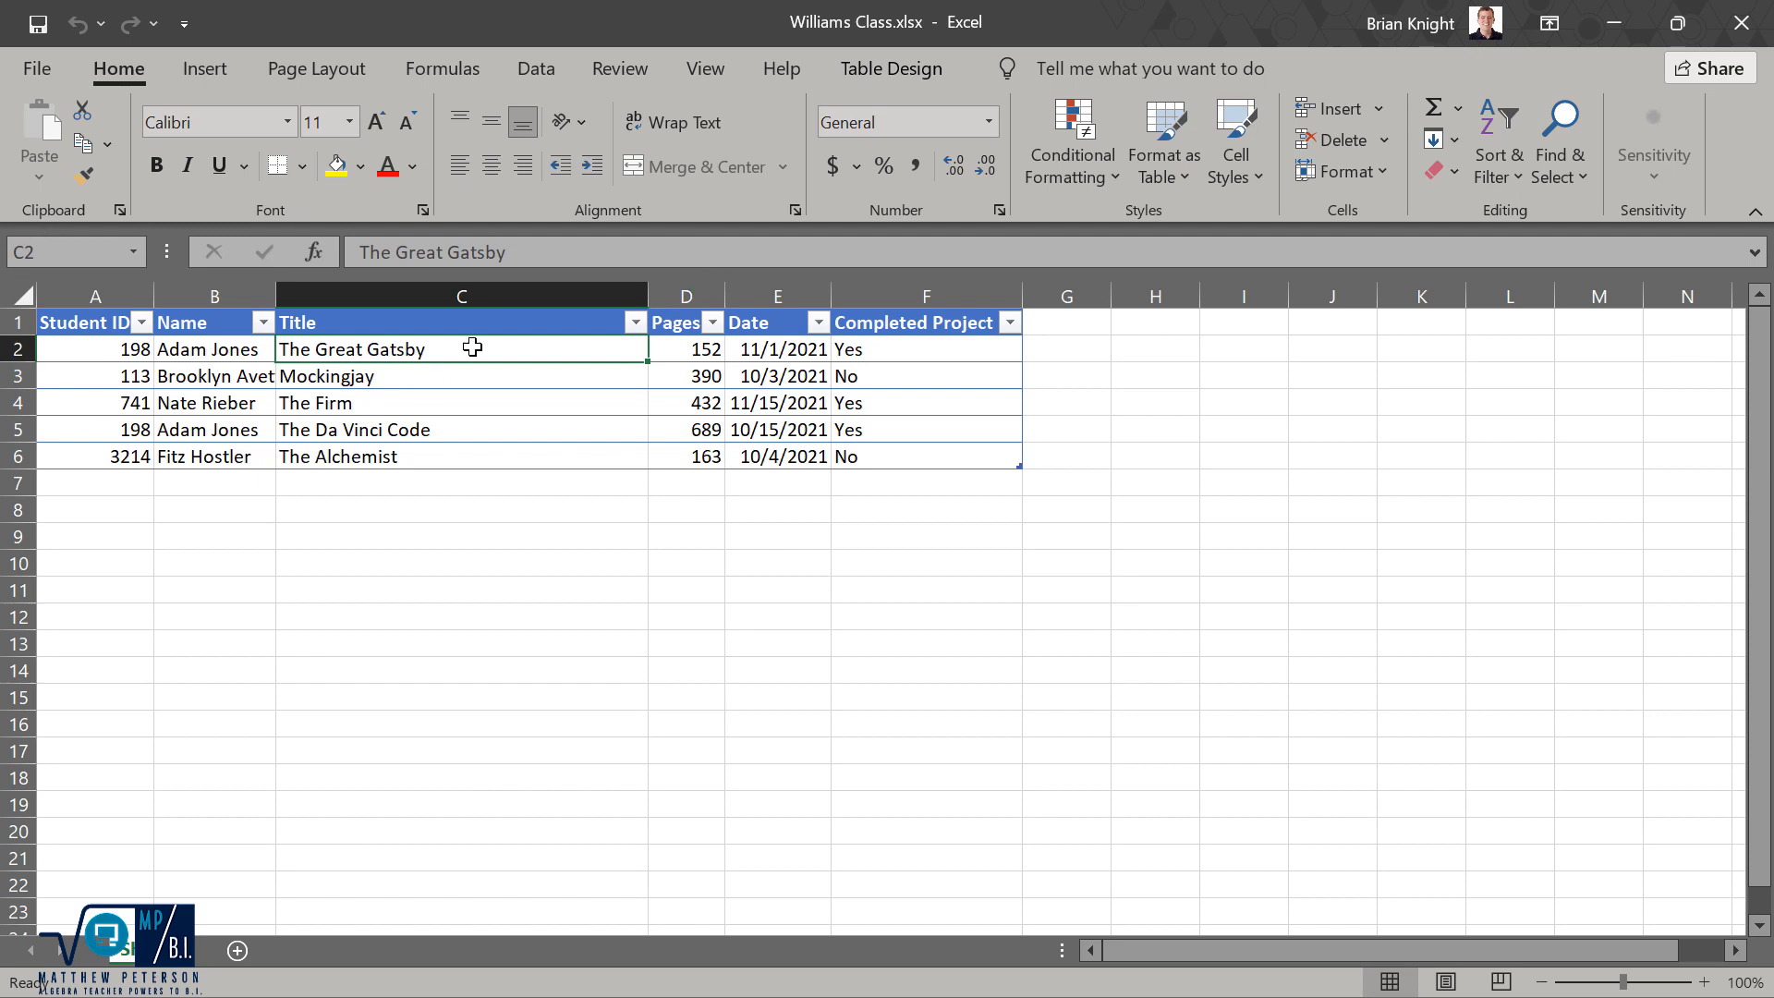
pyautogui.moveTo(1745, 23)
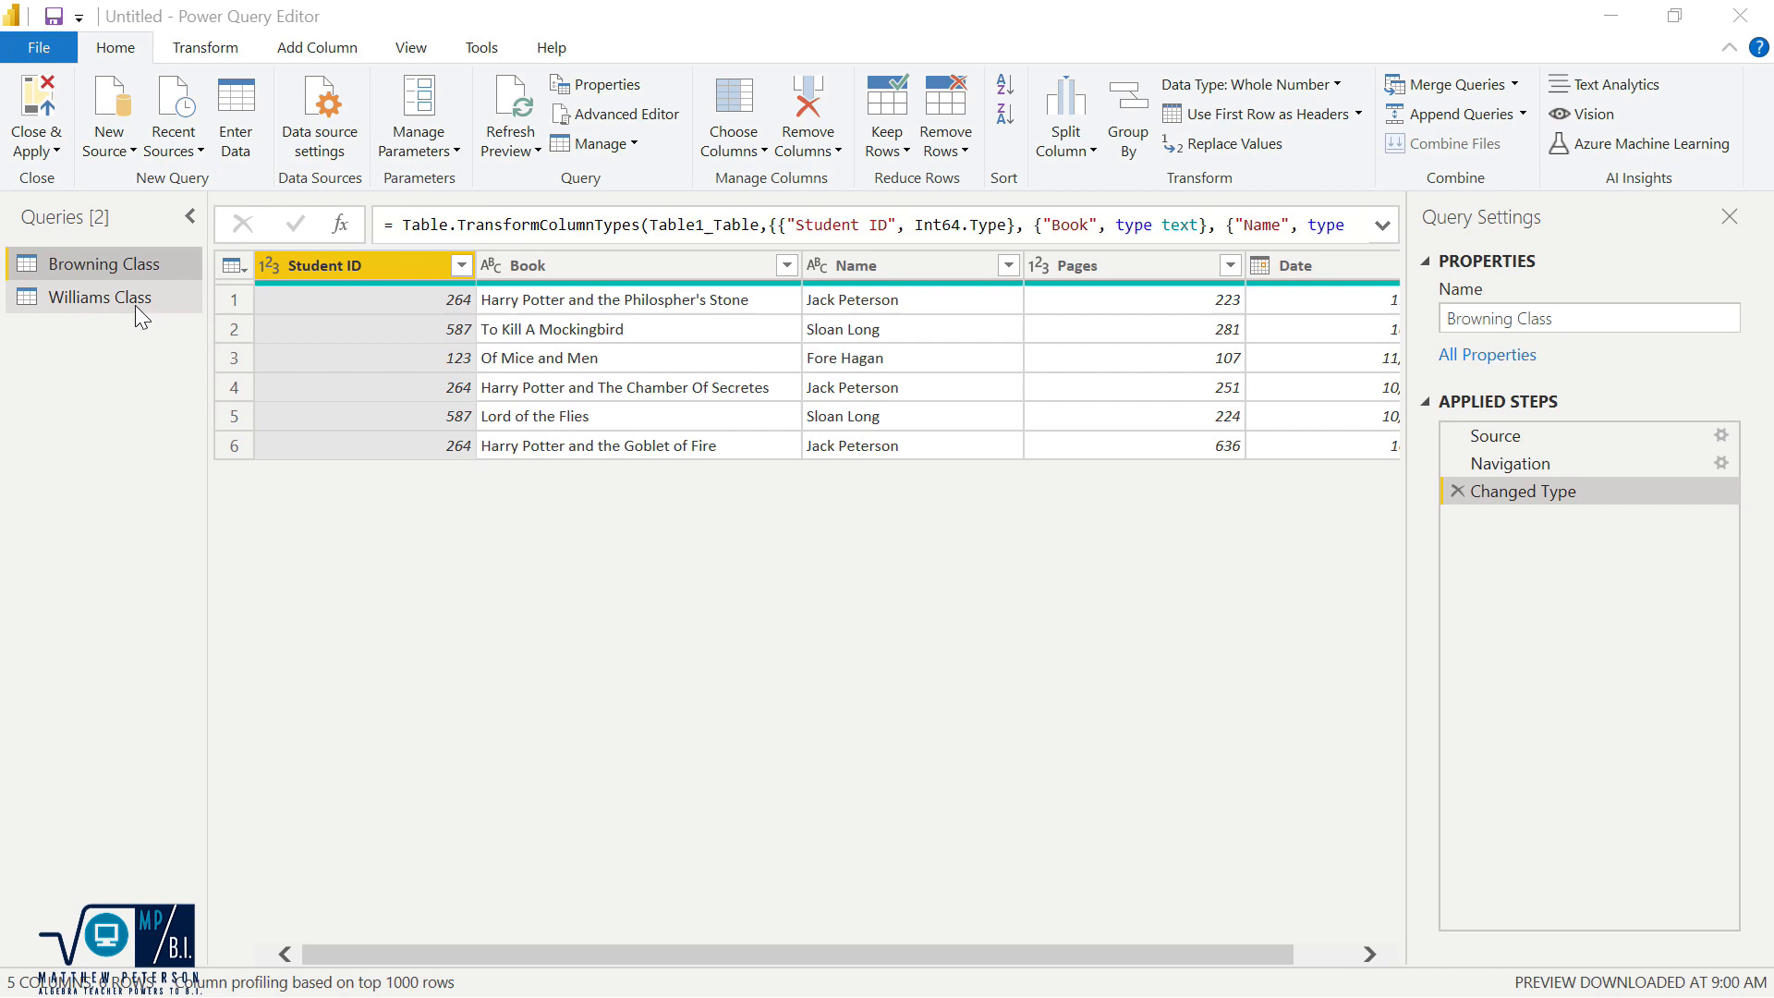
pyautogui.click(100, 297)
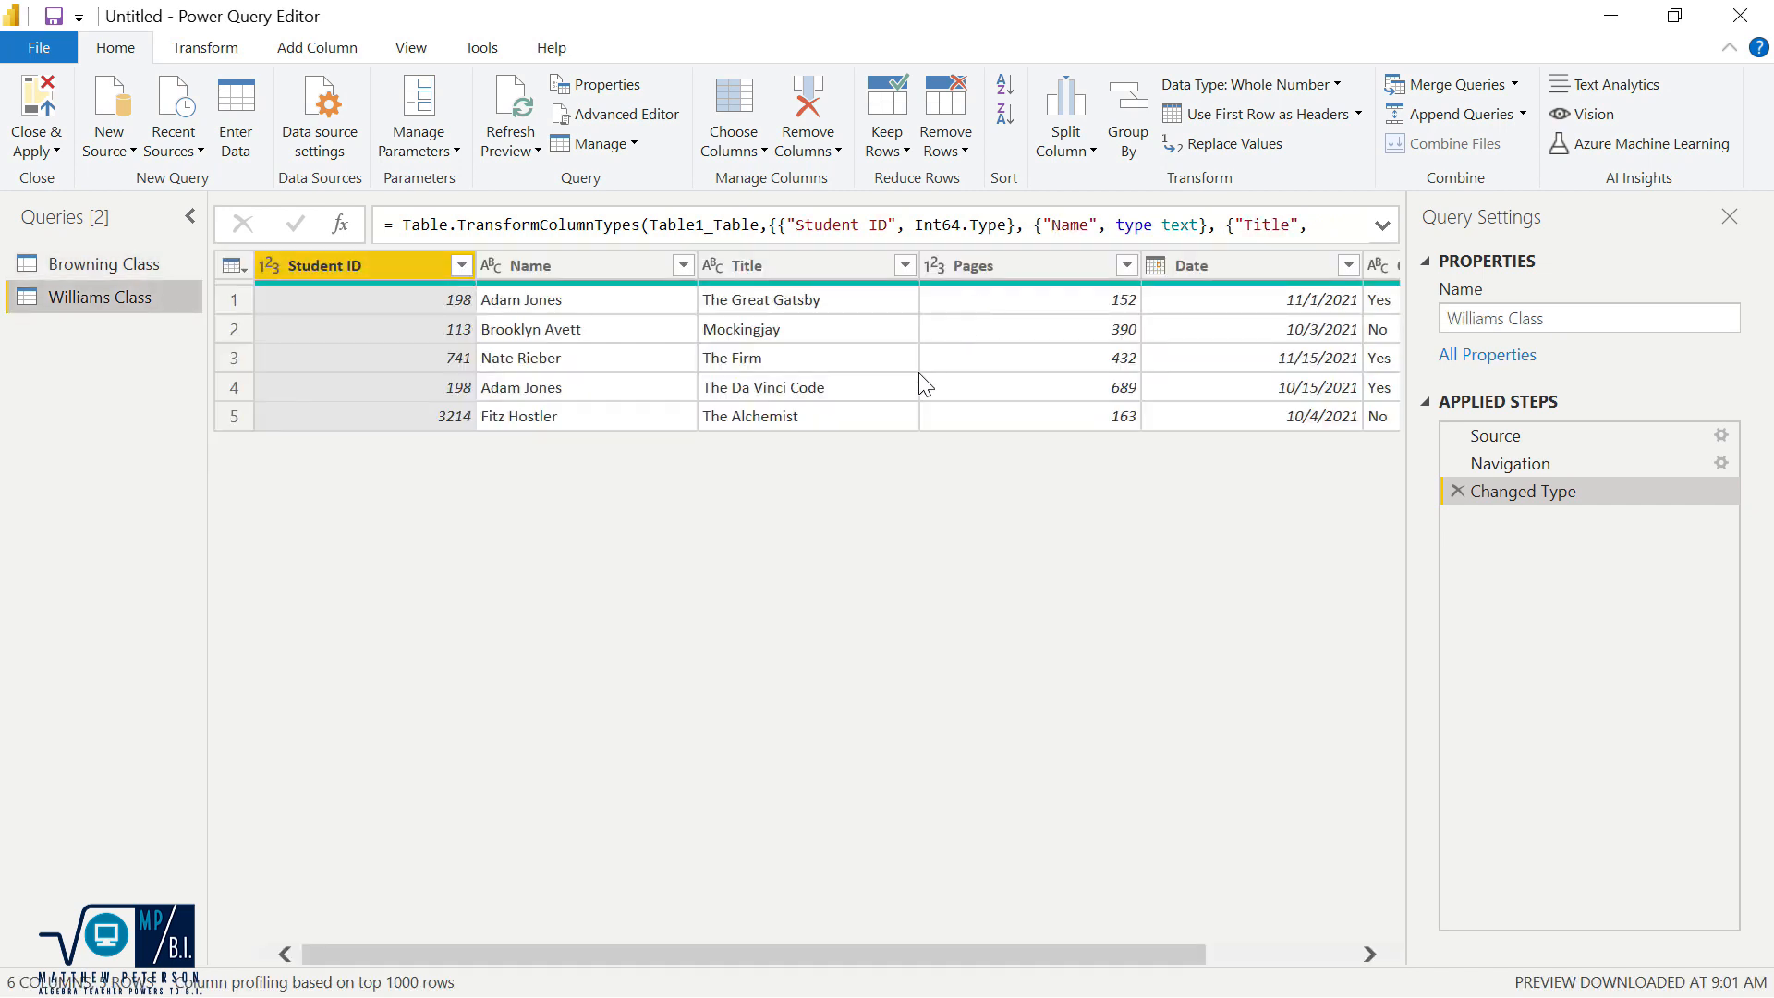
pyautogui.click(109, 264)
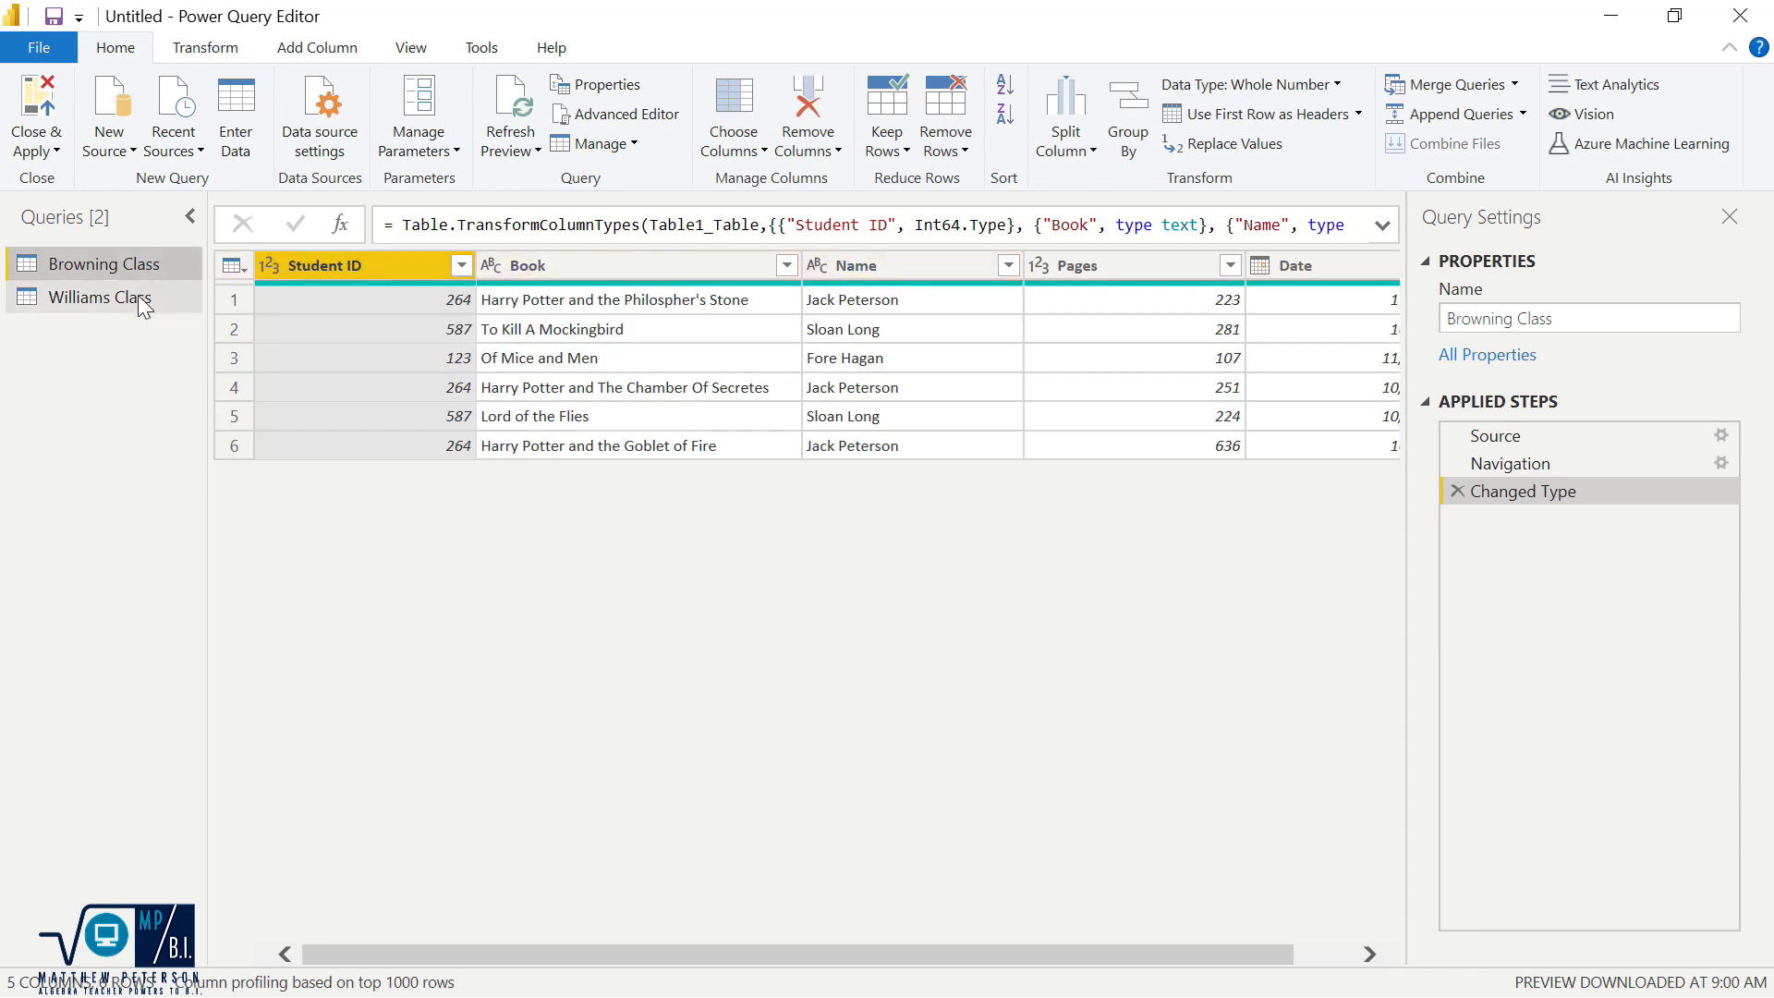
pyautogui.click(100, 297)
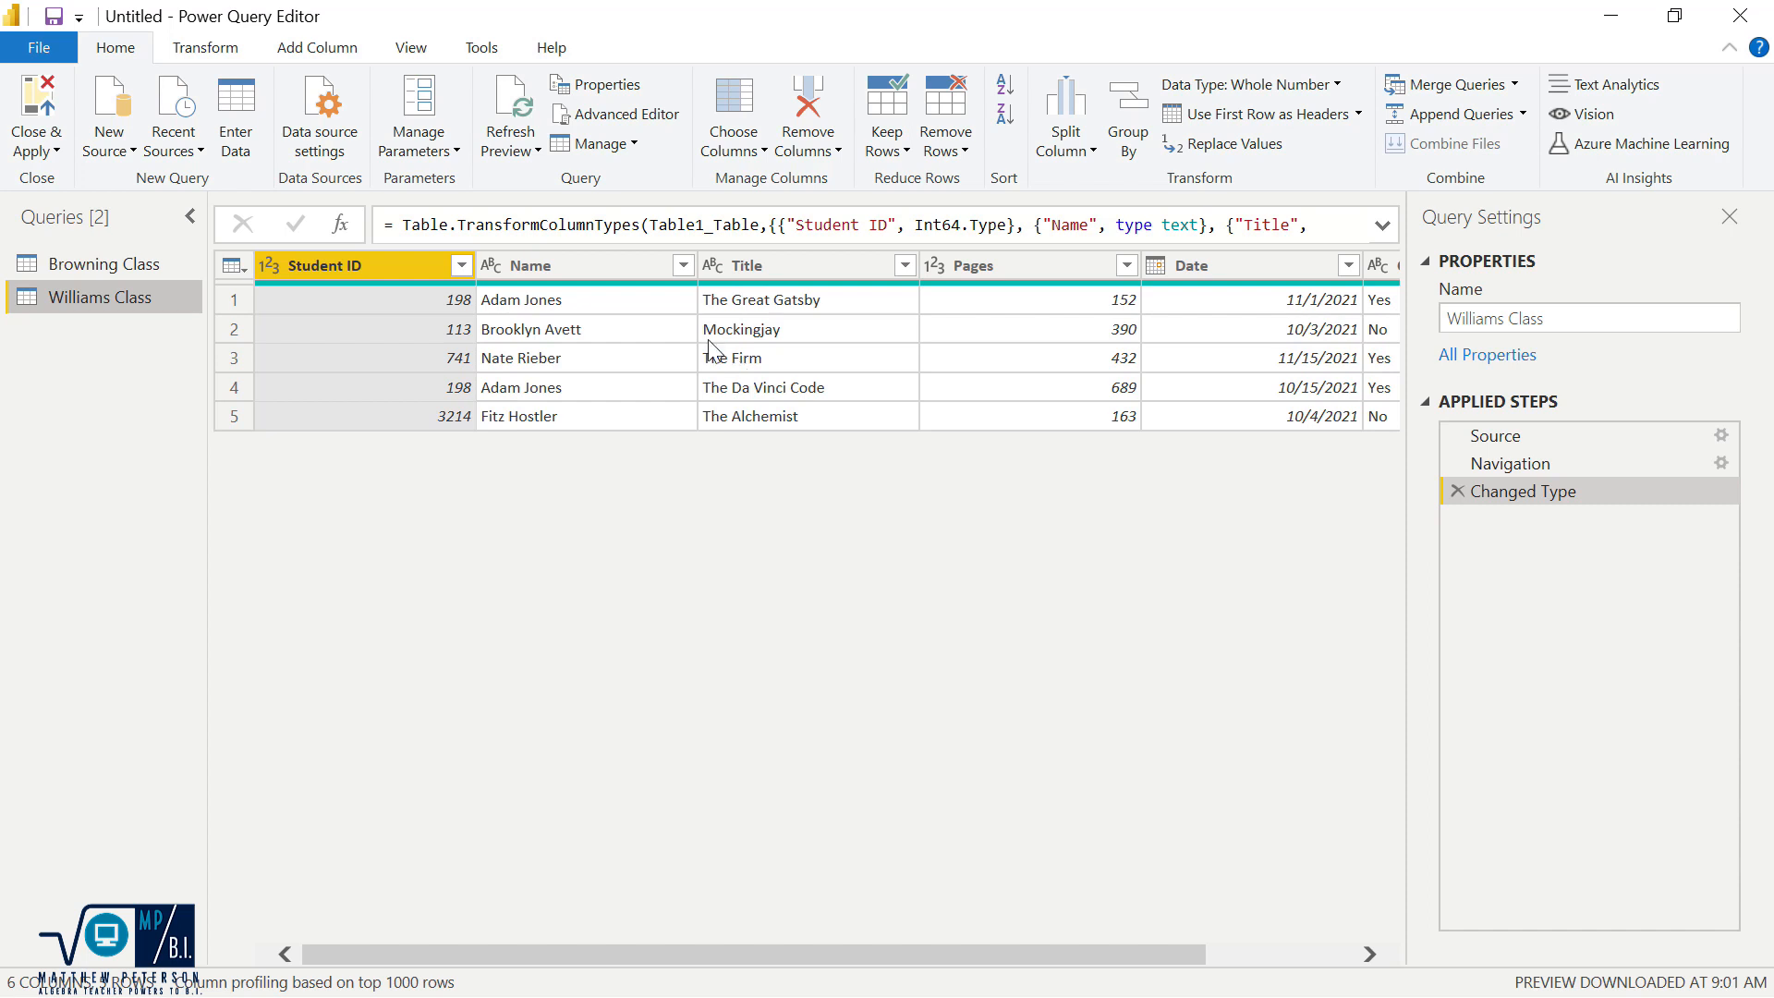
pyautogui.click(107, 263)
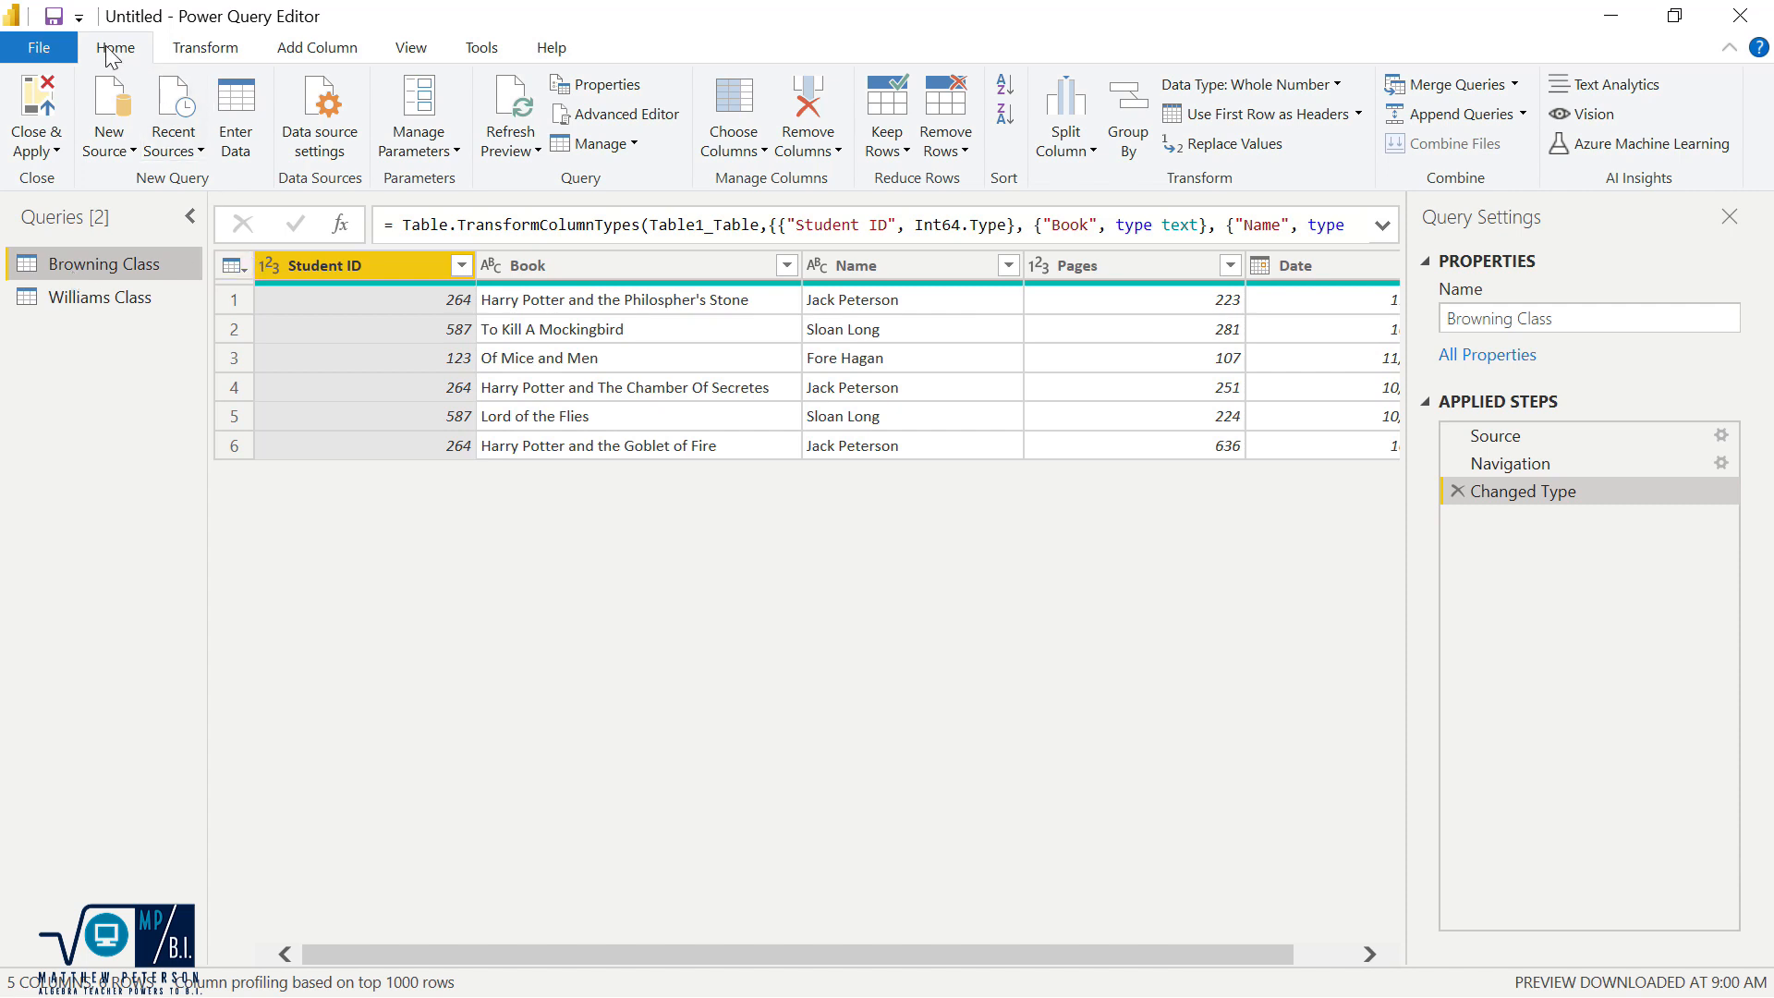
pyautogui.moveTo(1463, 113)
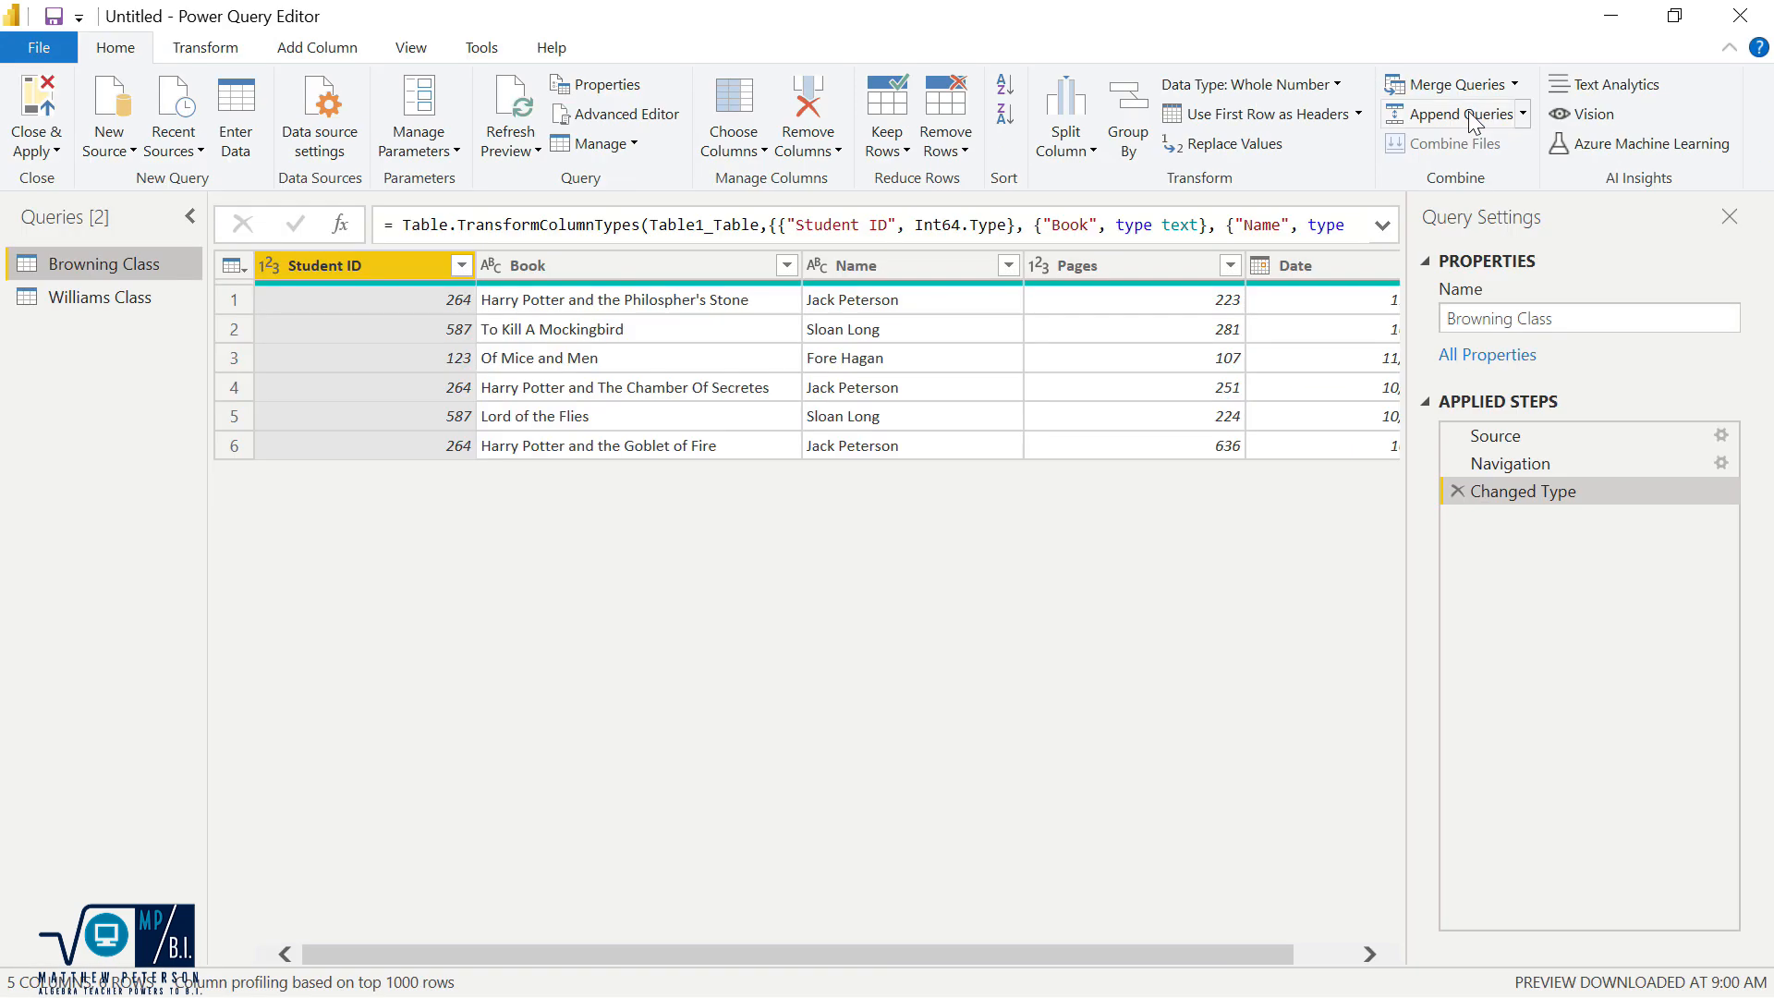
# Step: Append the Williams Class table onto Browning Class via Append Queries (Two tables)
pyautogui.click(1458, 112)
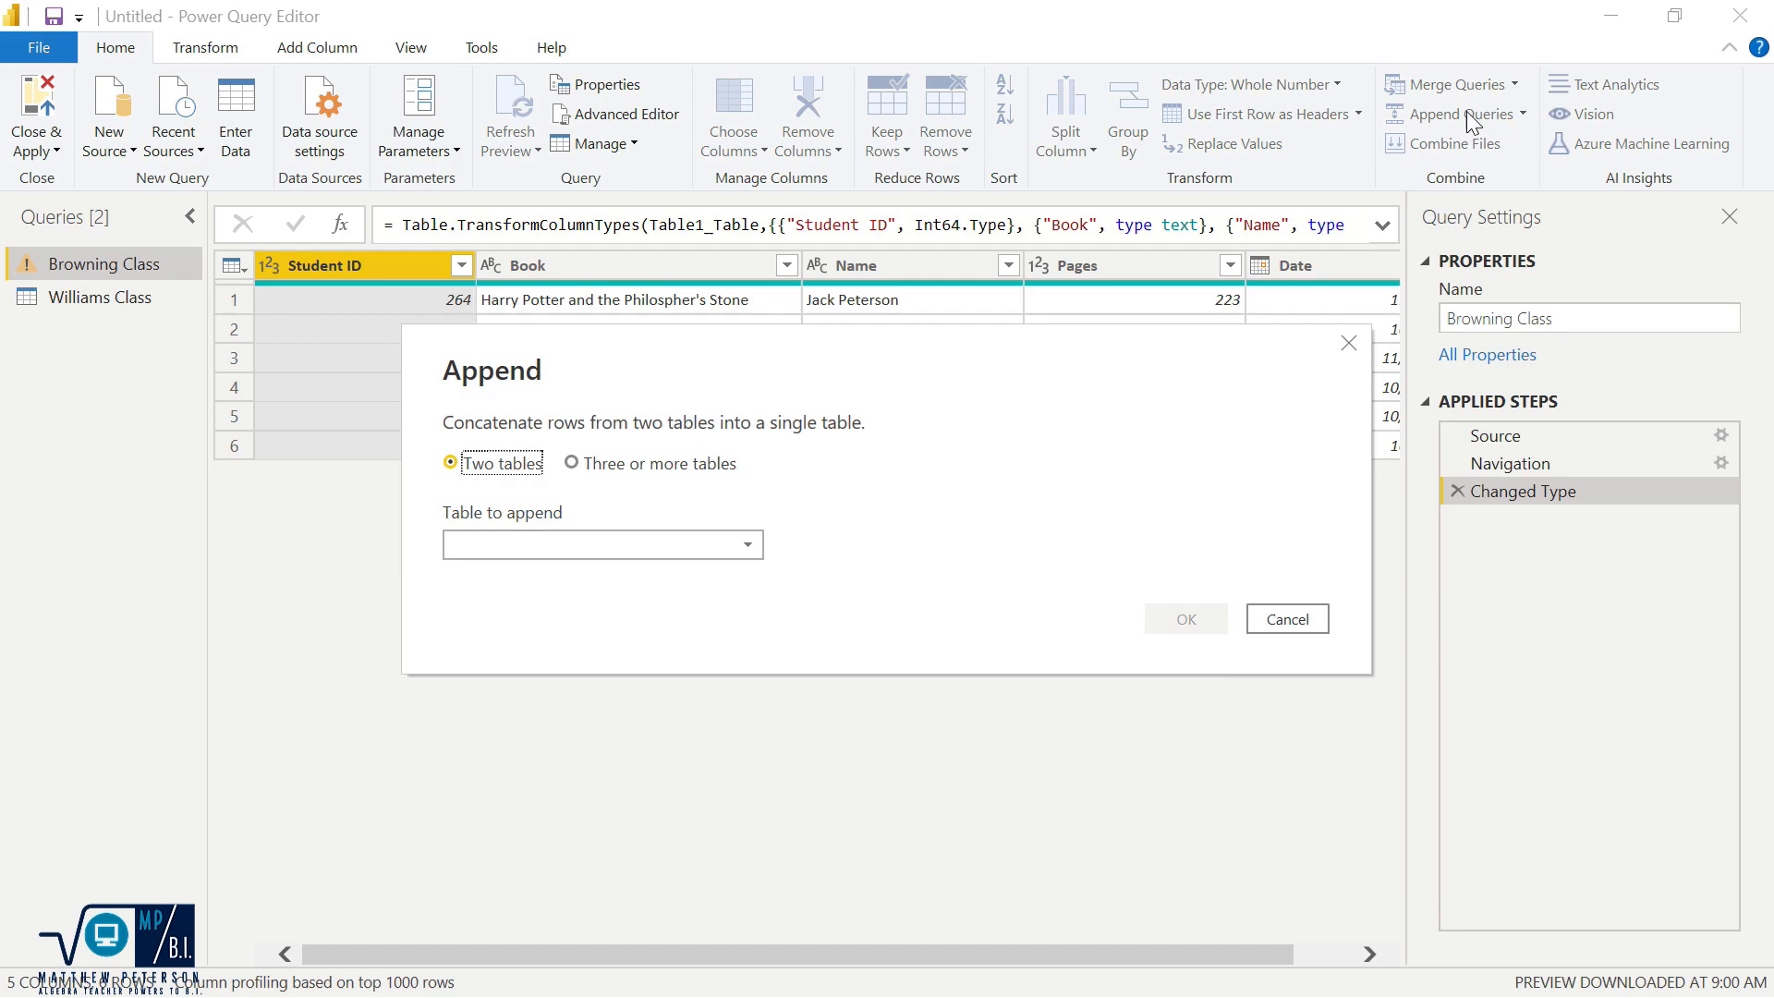
pyautogui.moveTo(577, 513)
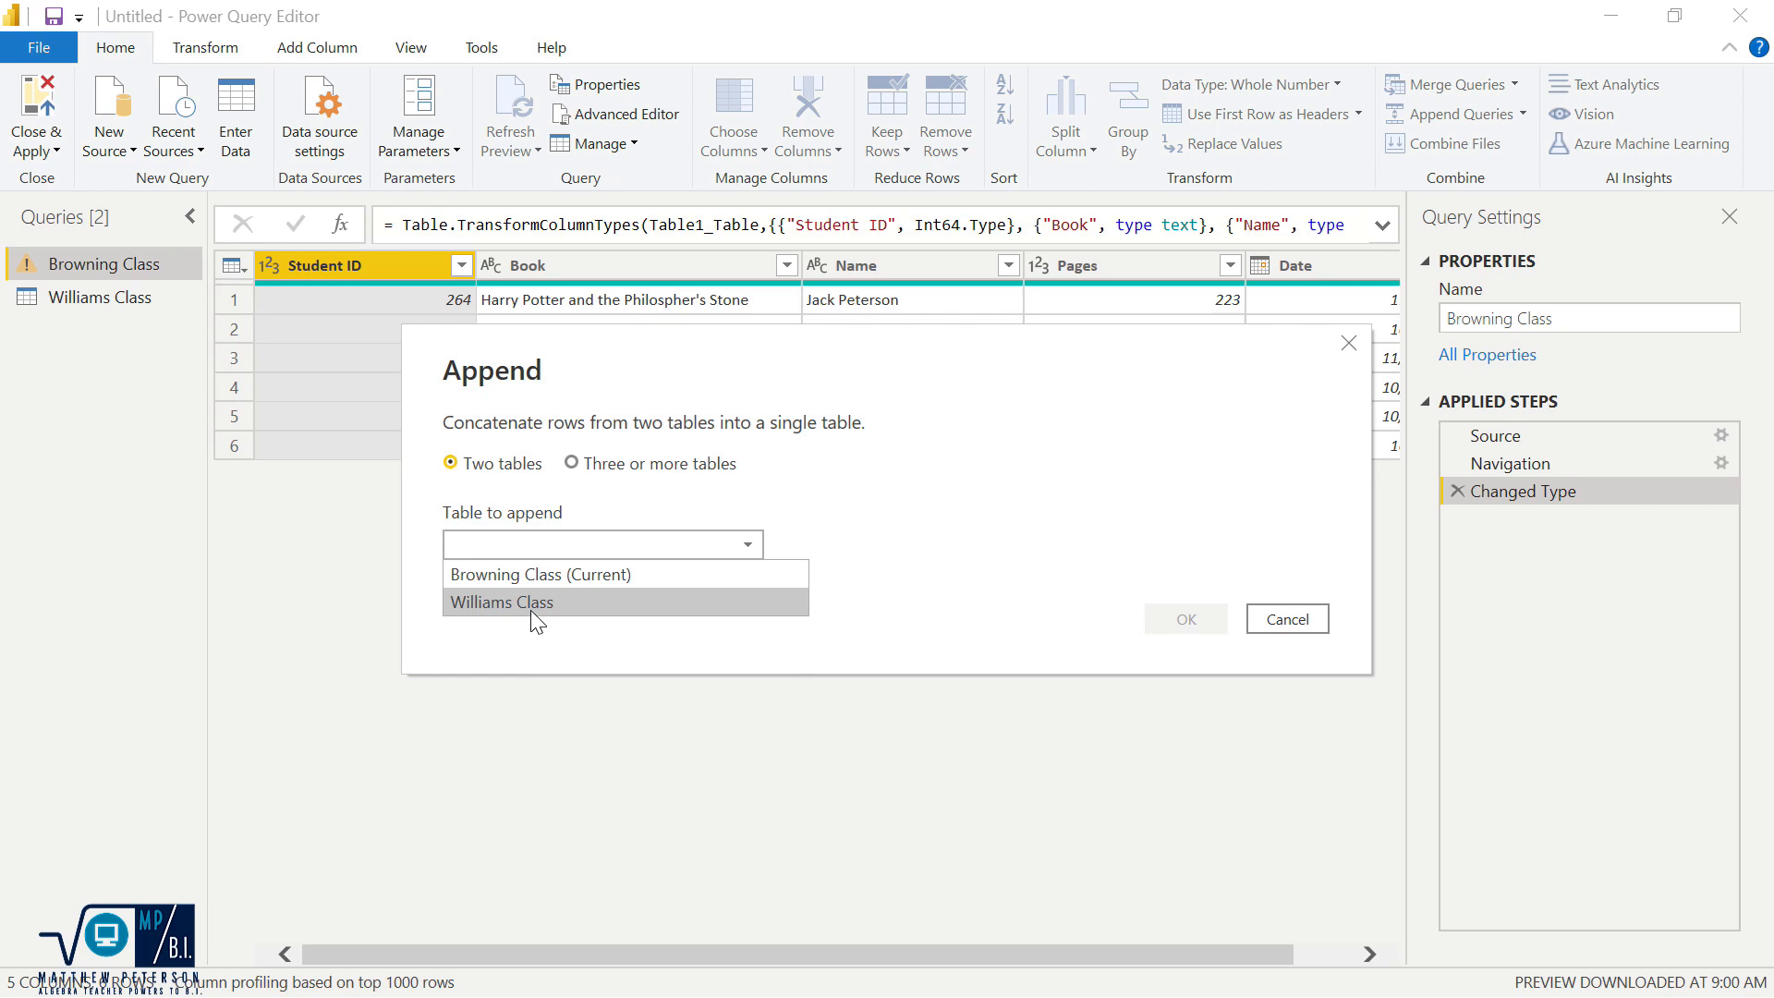
pyautogui.click(500, 601)
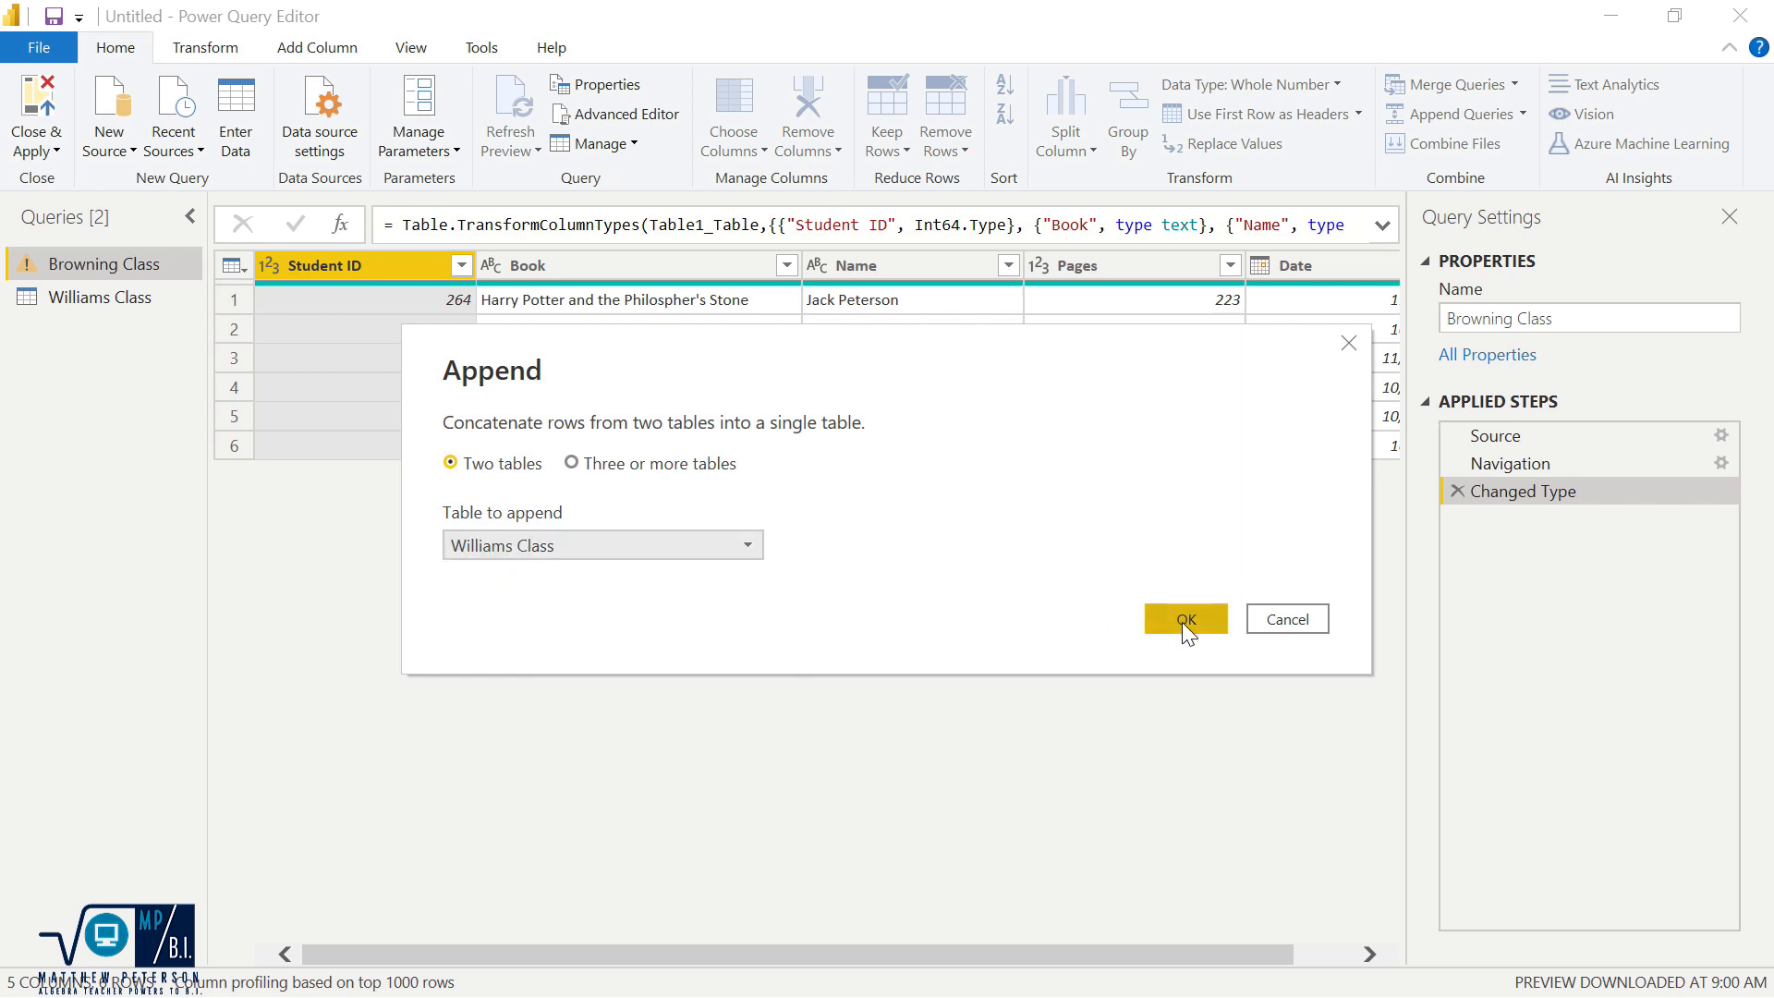
pyautogui.click(1185, 619)
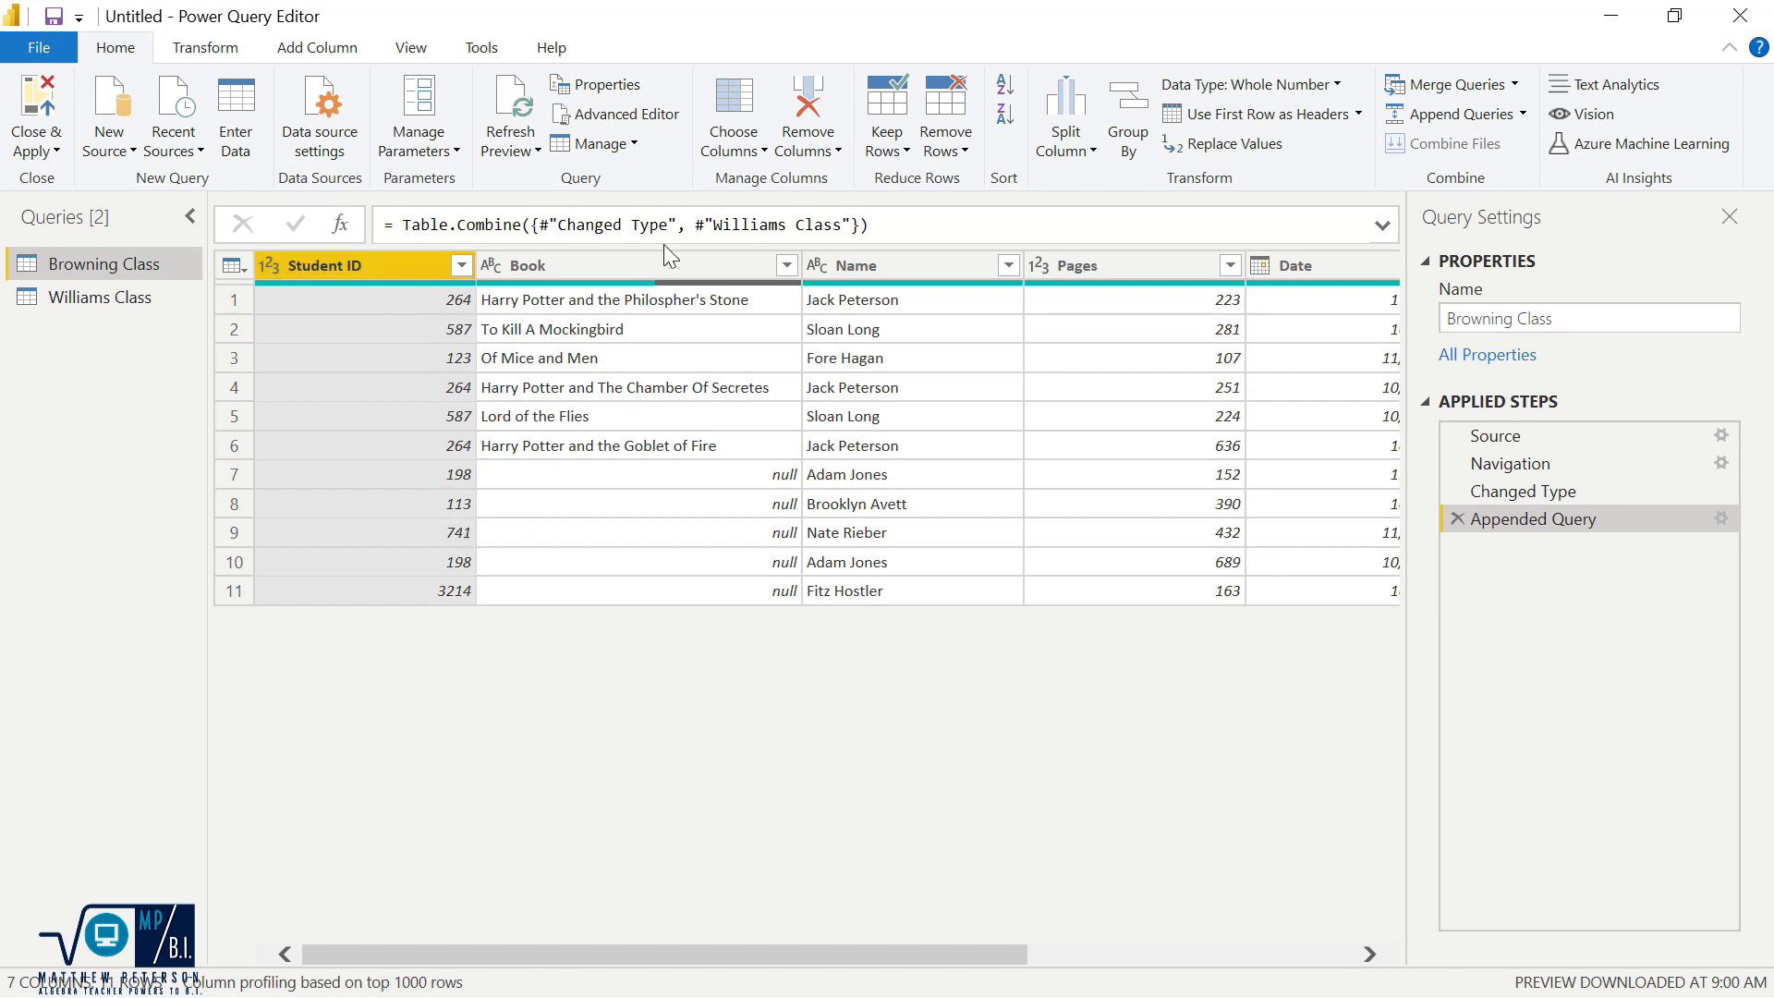
pyautogui.moveTo(746, 454)
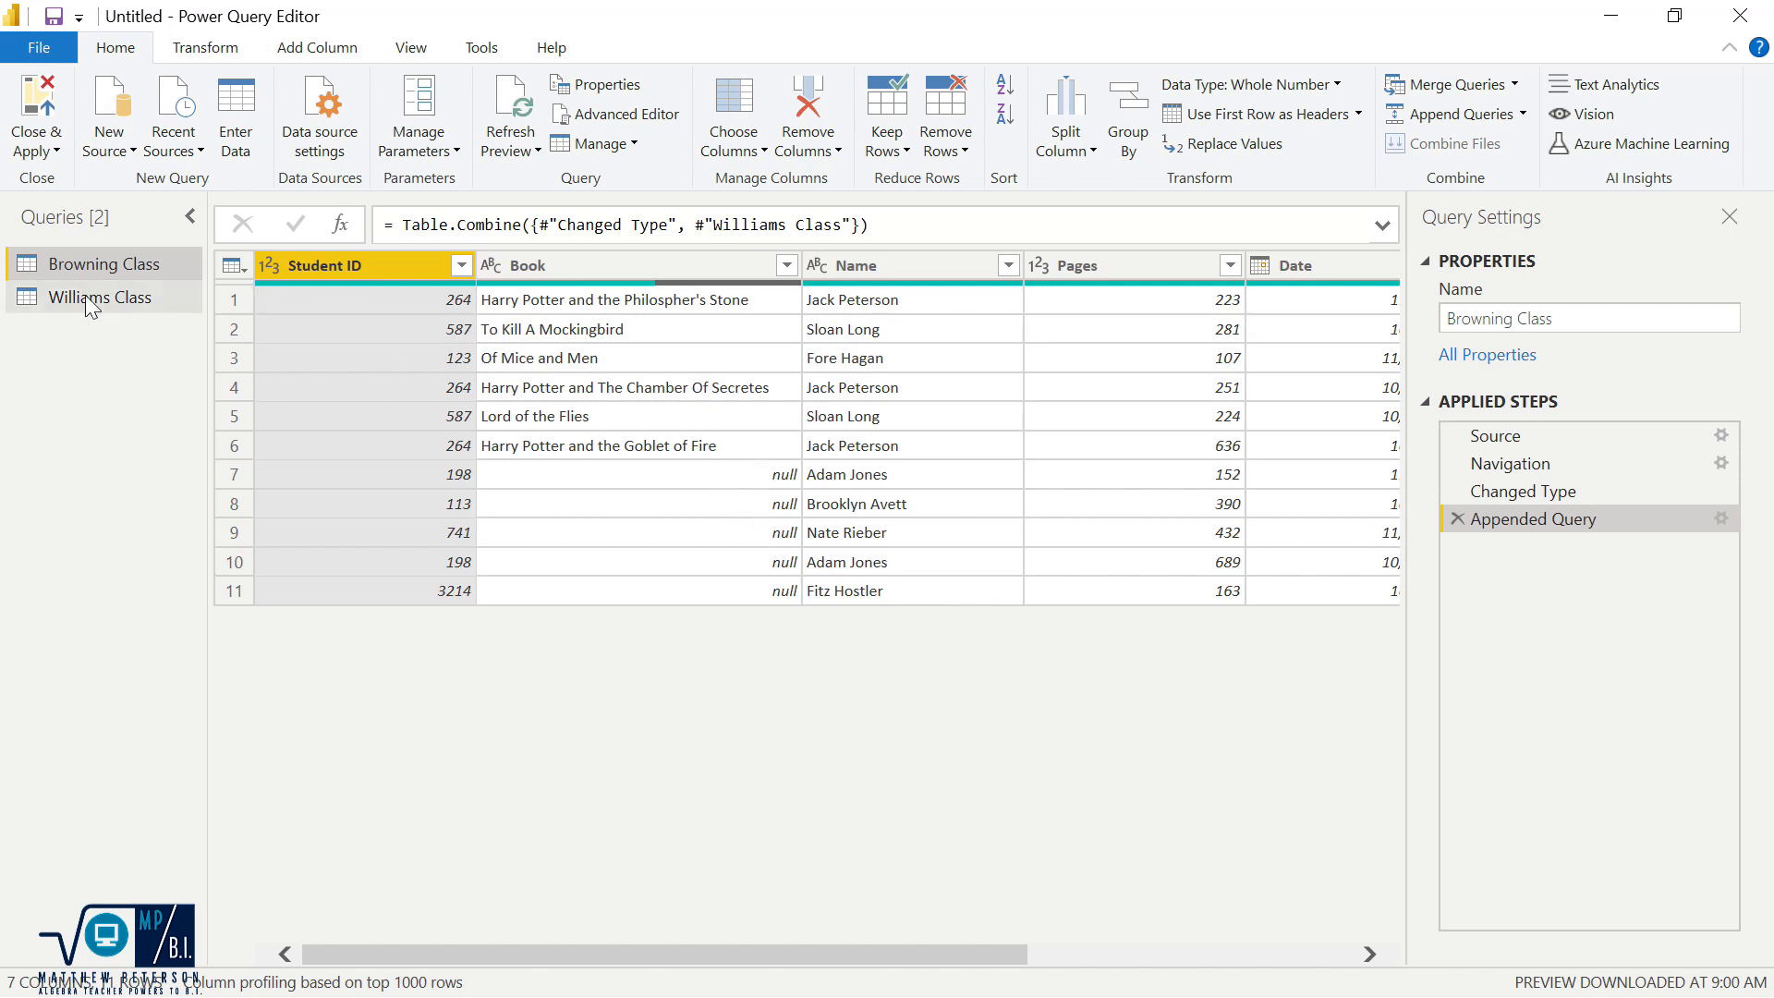
pyautogui.click(102, 296)
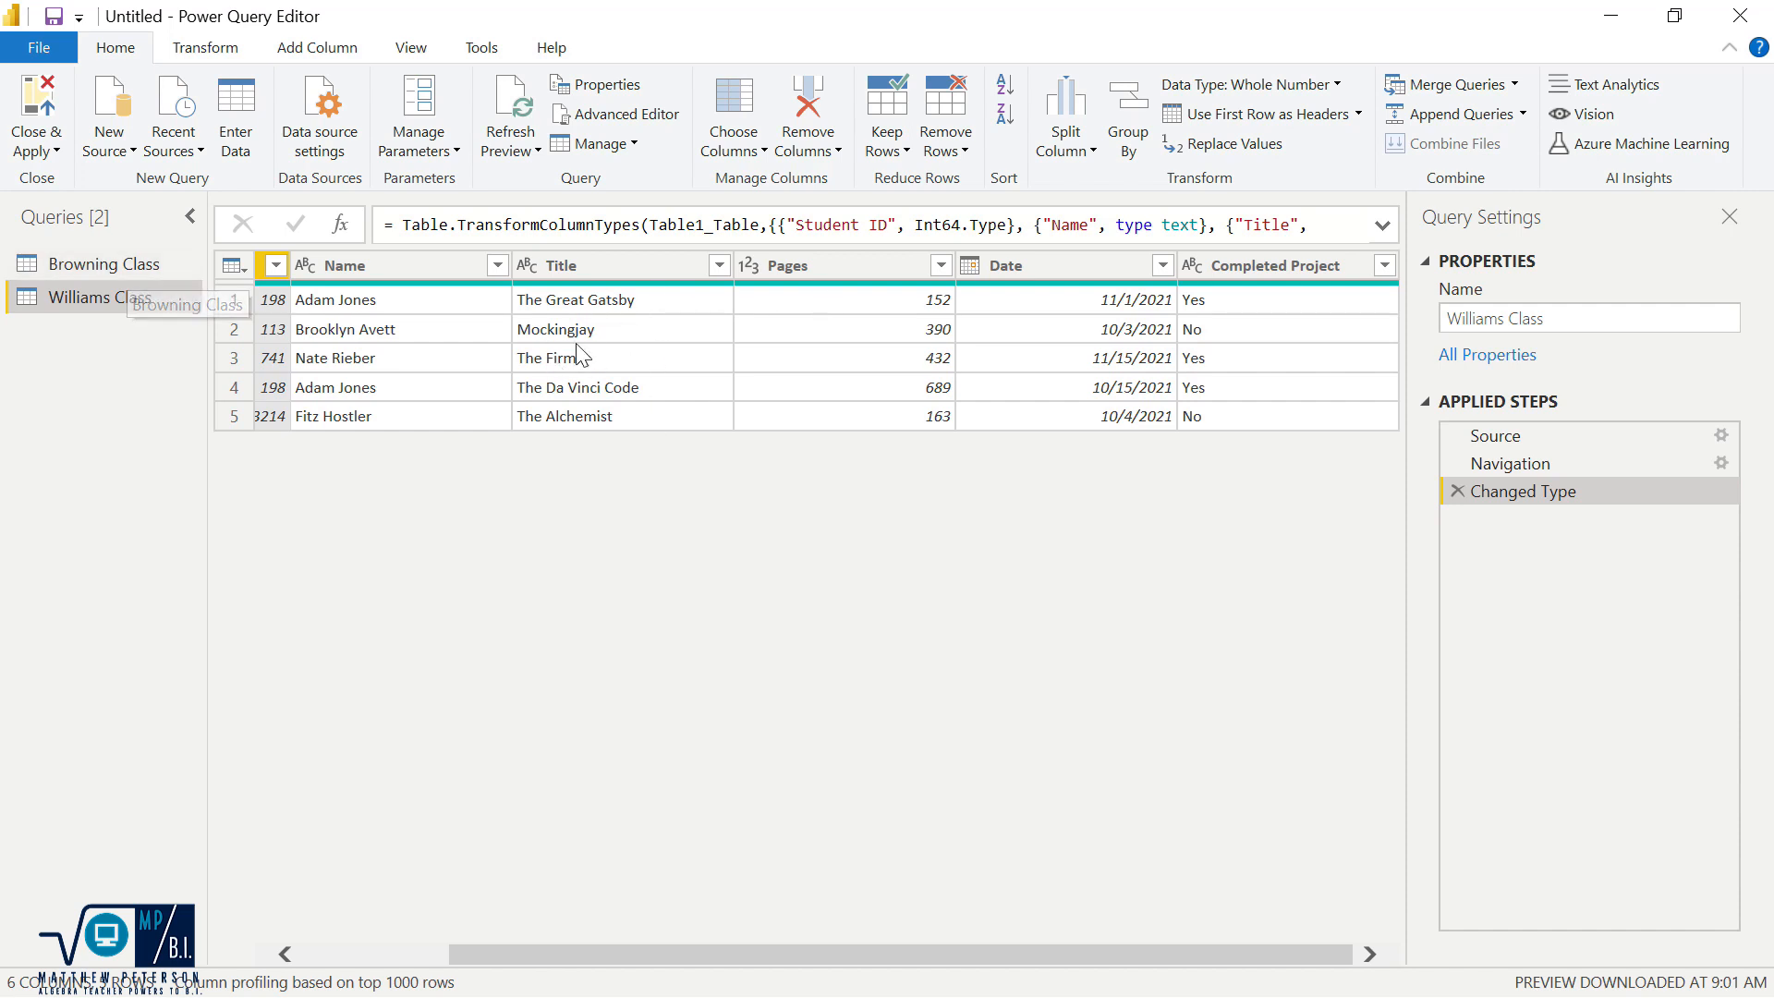
pyautogui.click(110, 263)
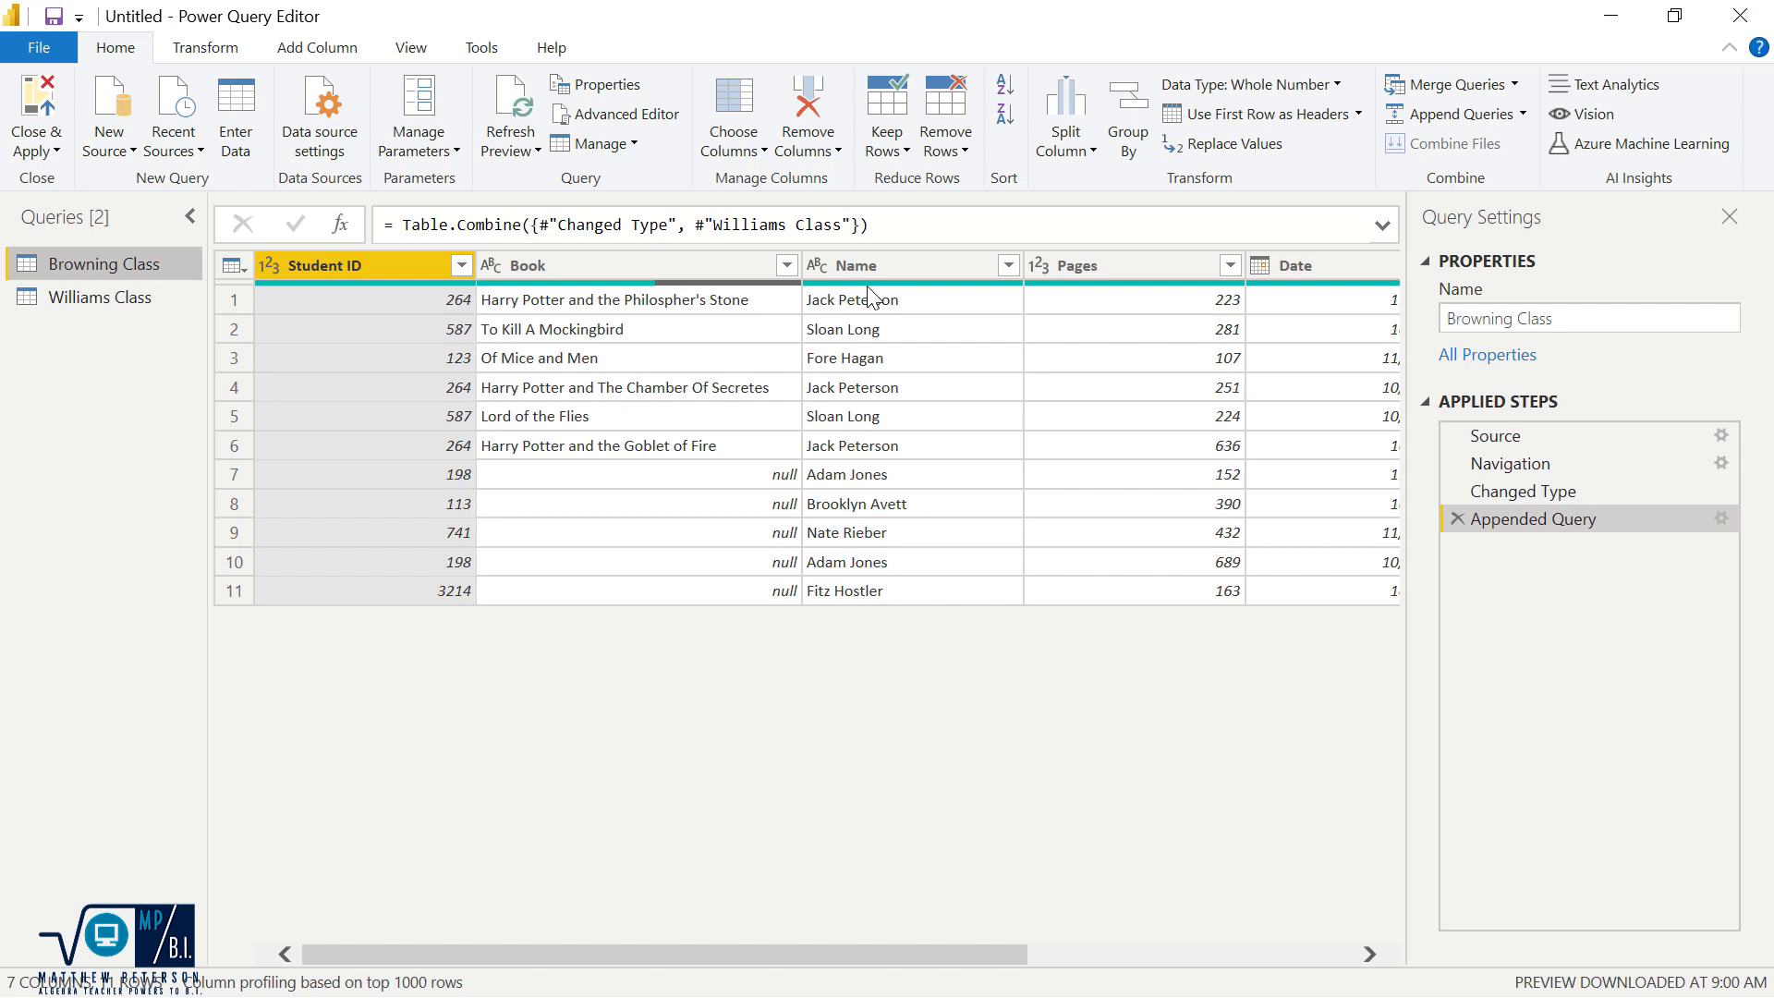
pyautogui.moveTo(897, 562)
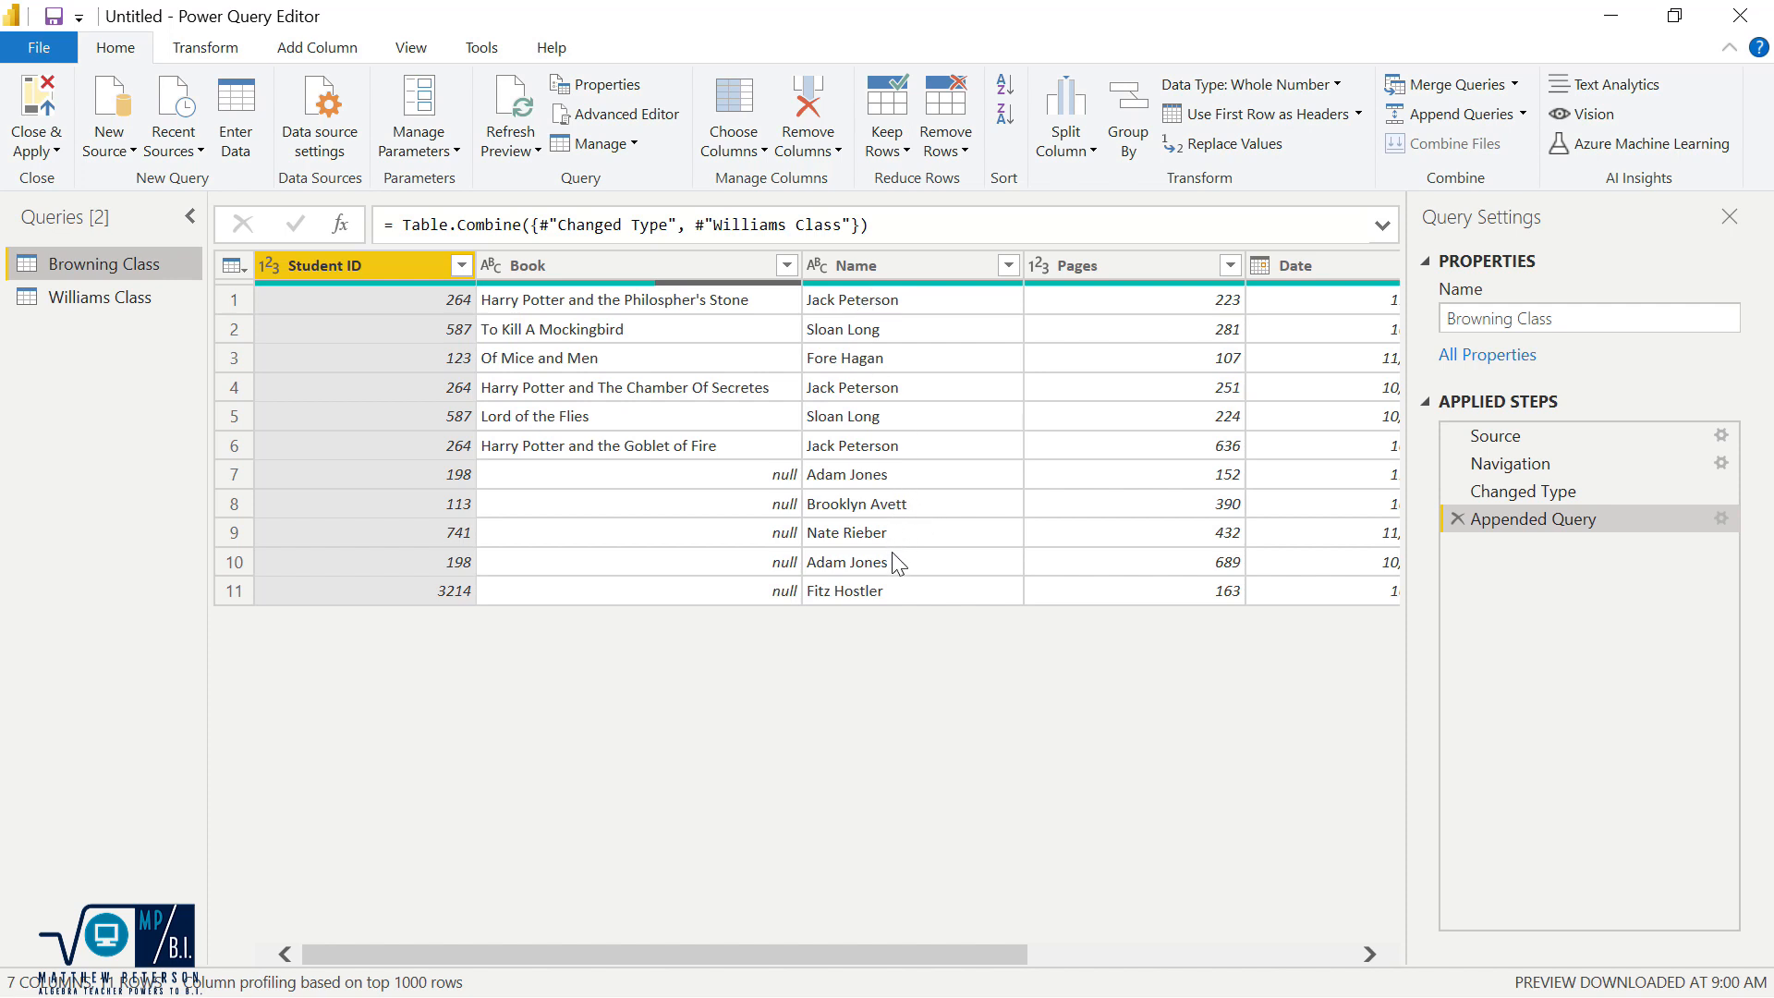
pyautogui.moveTo(893, 554)
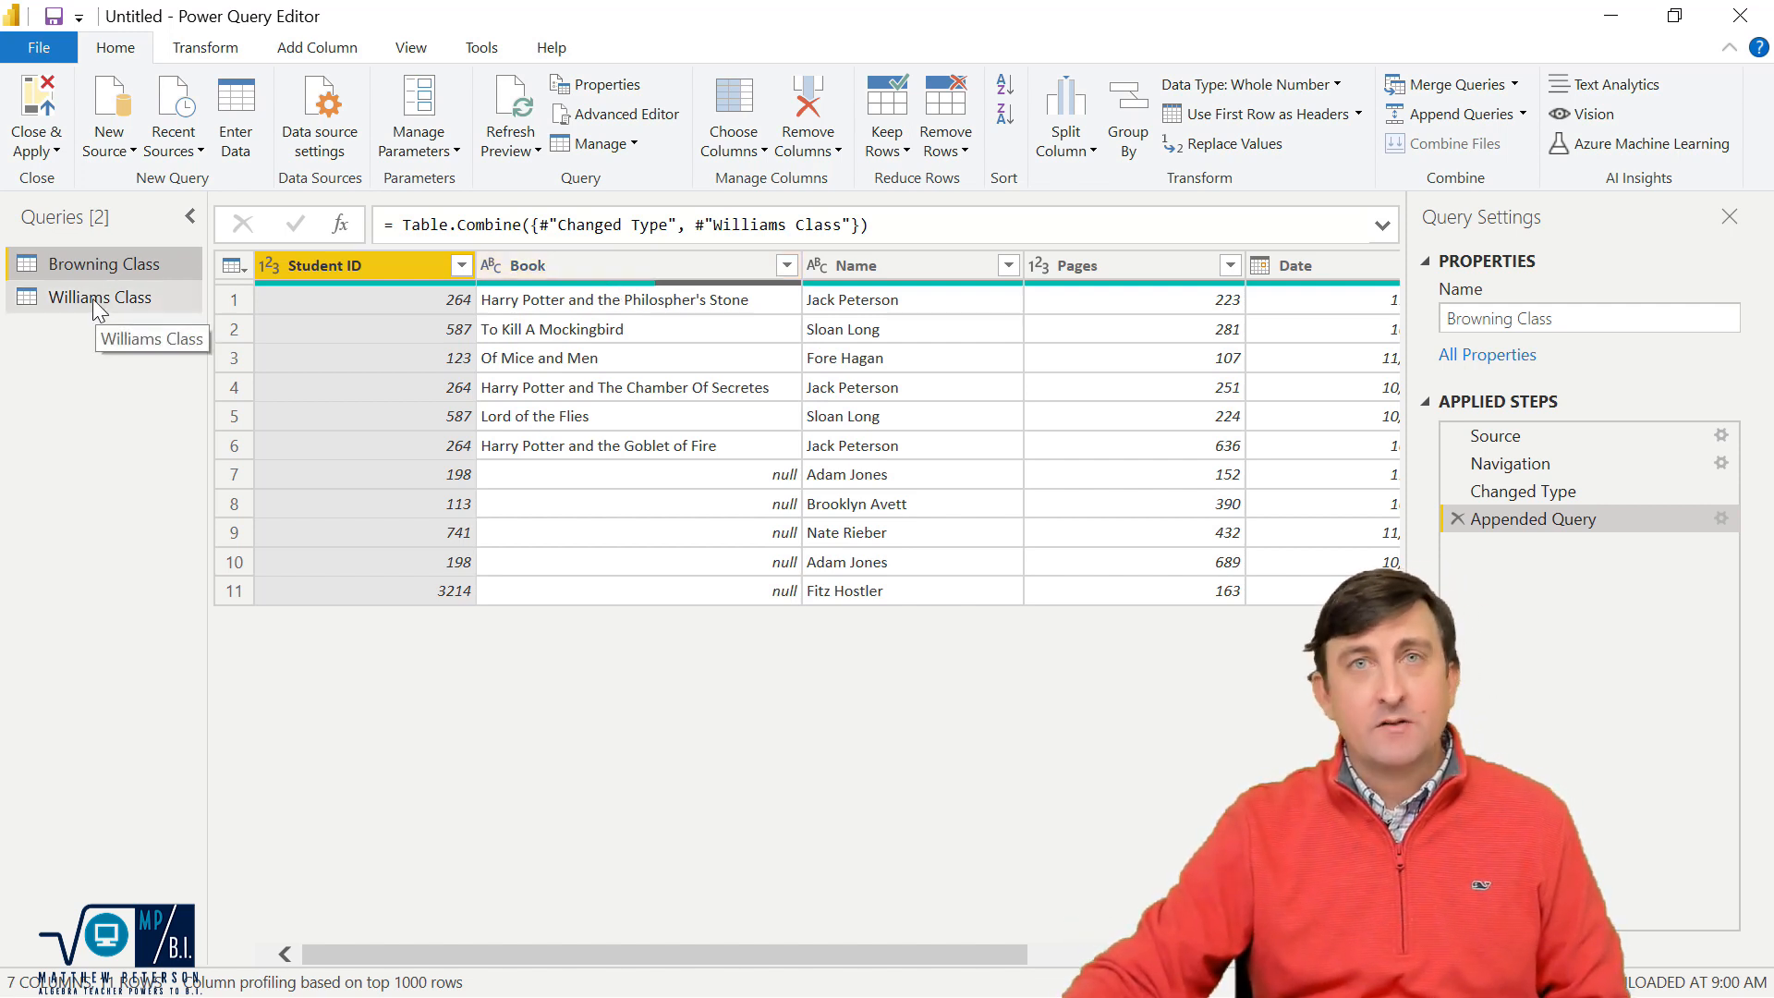
# Step: Rename Williams Class's Title column to Book, then view Browning Class for comparison
pyautogui.click(102, 296)
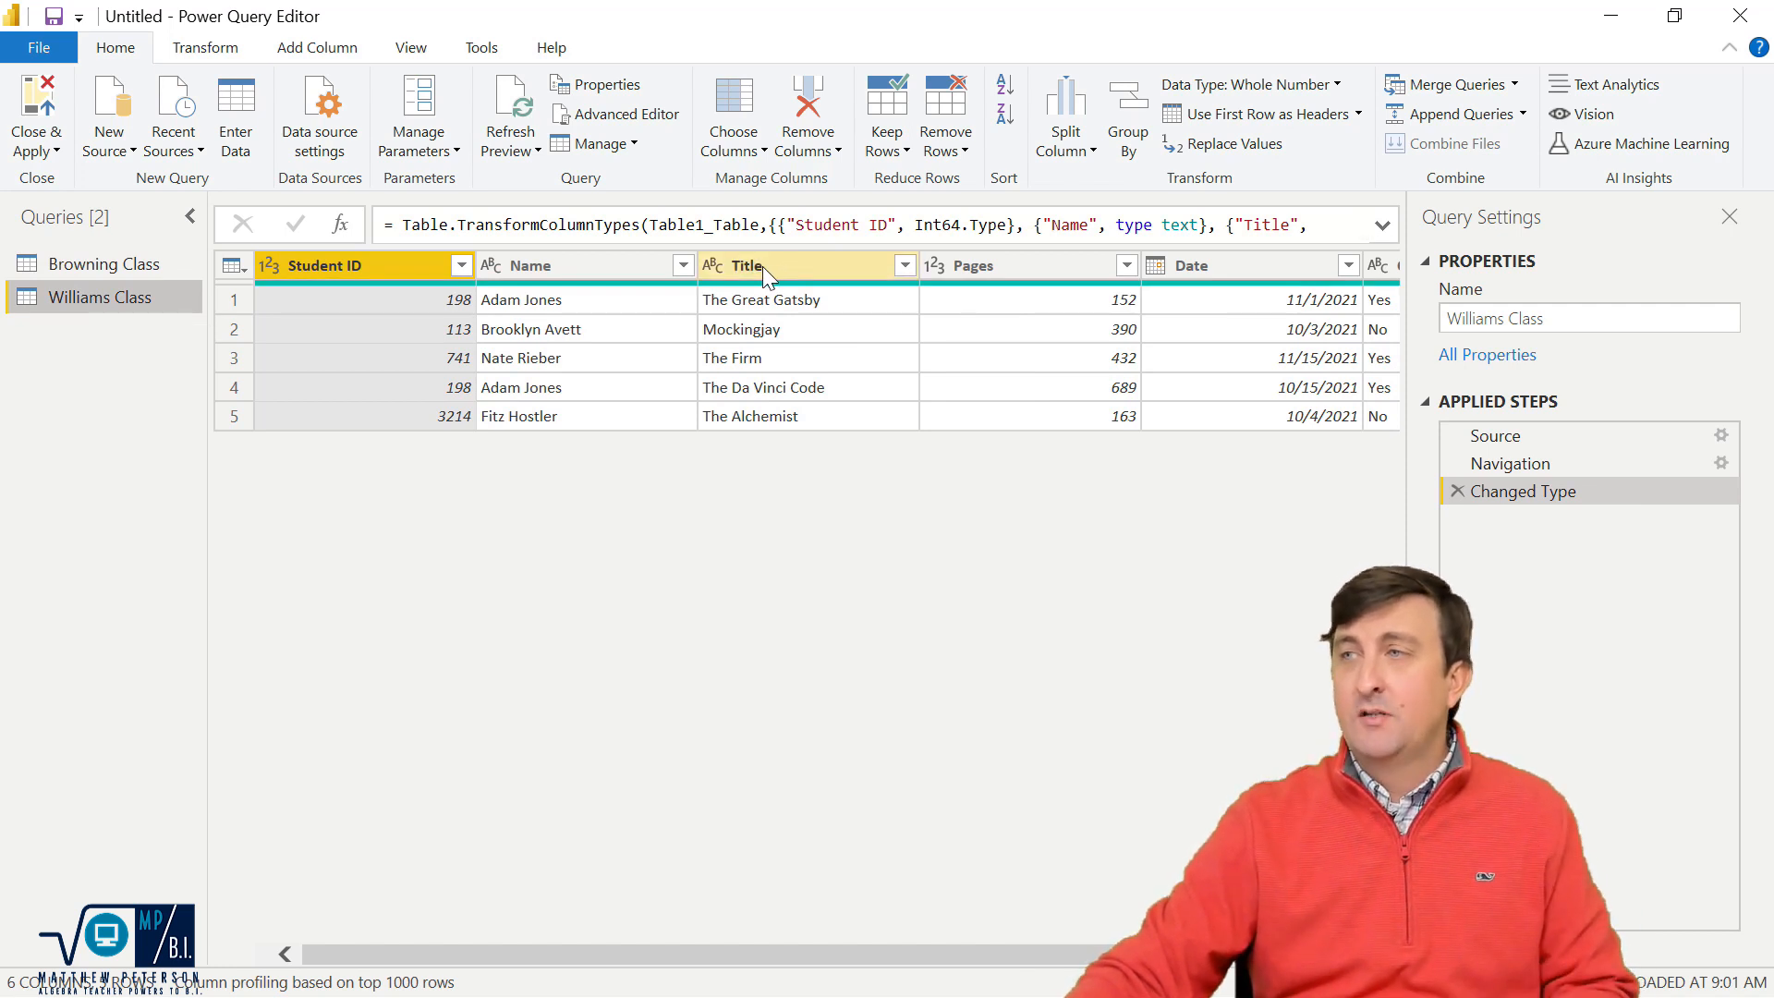
pyautogui.doubleClick(747, 265)
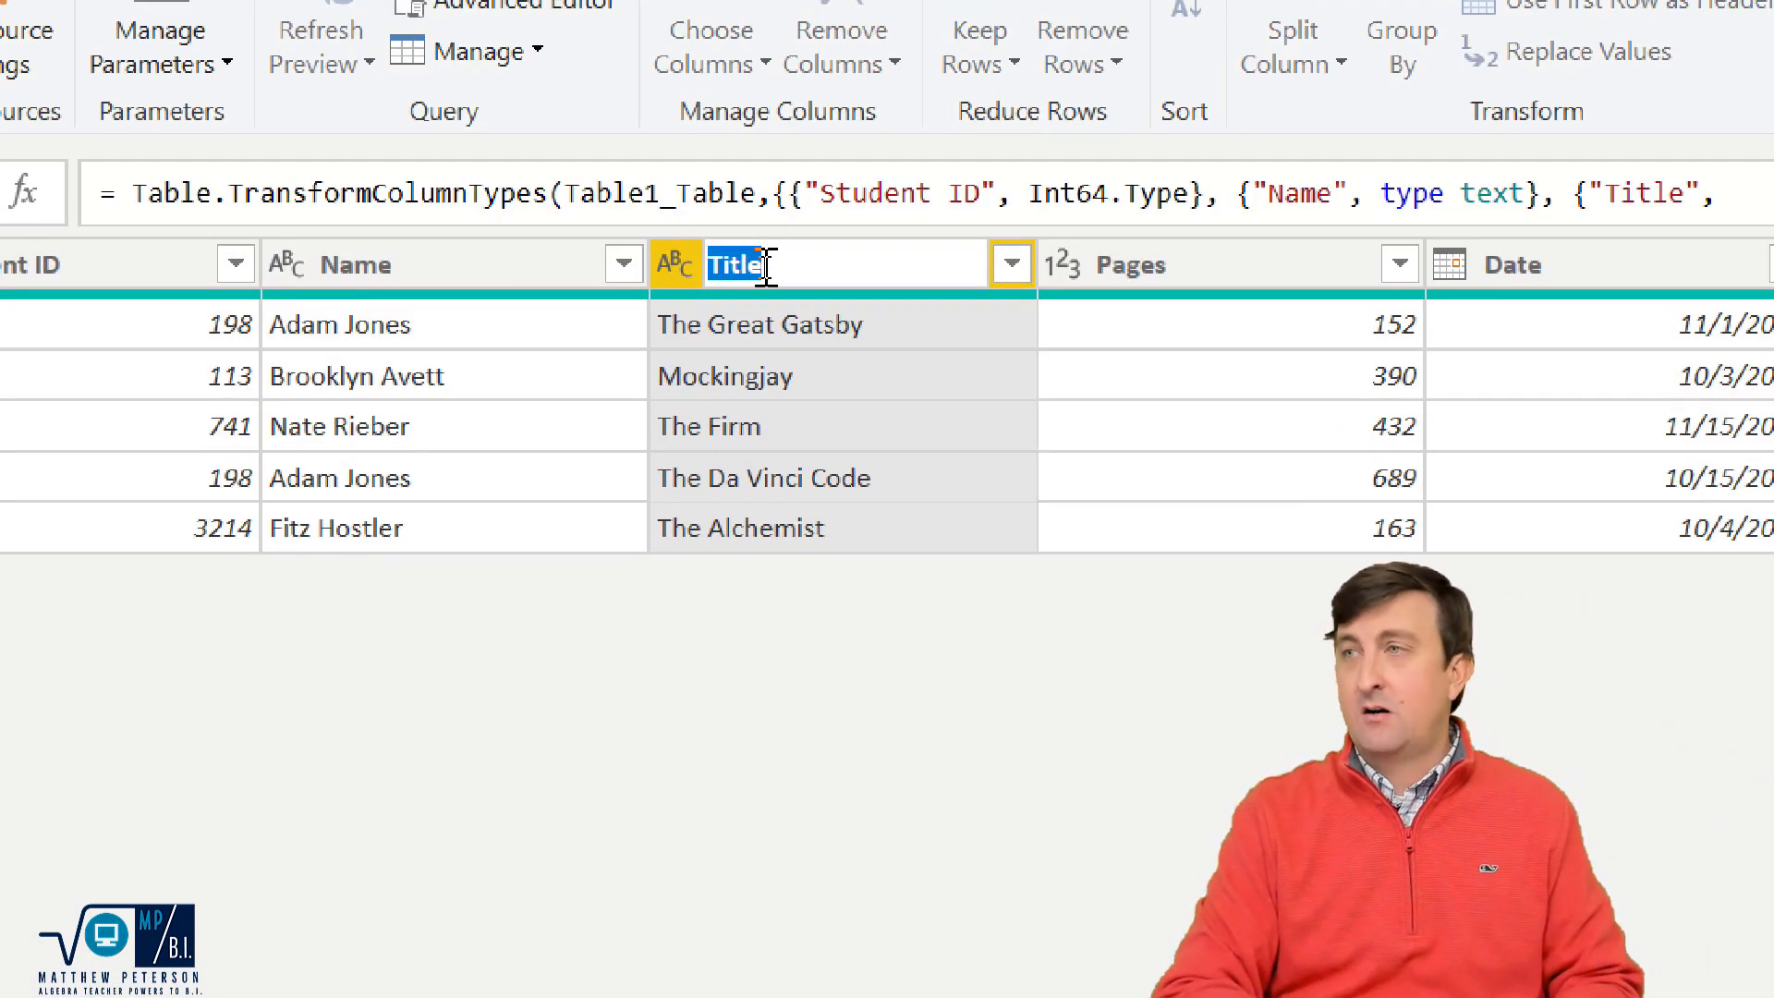
pyautogui.write('Book')
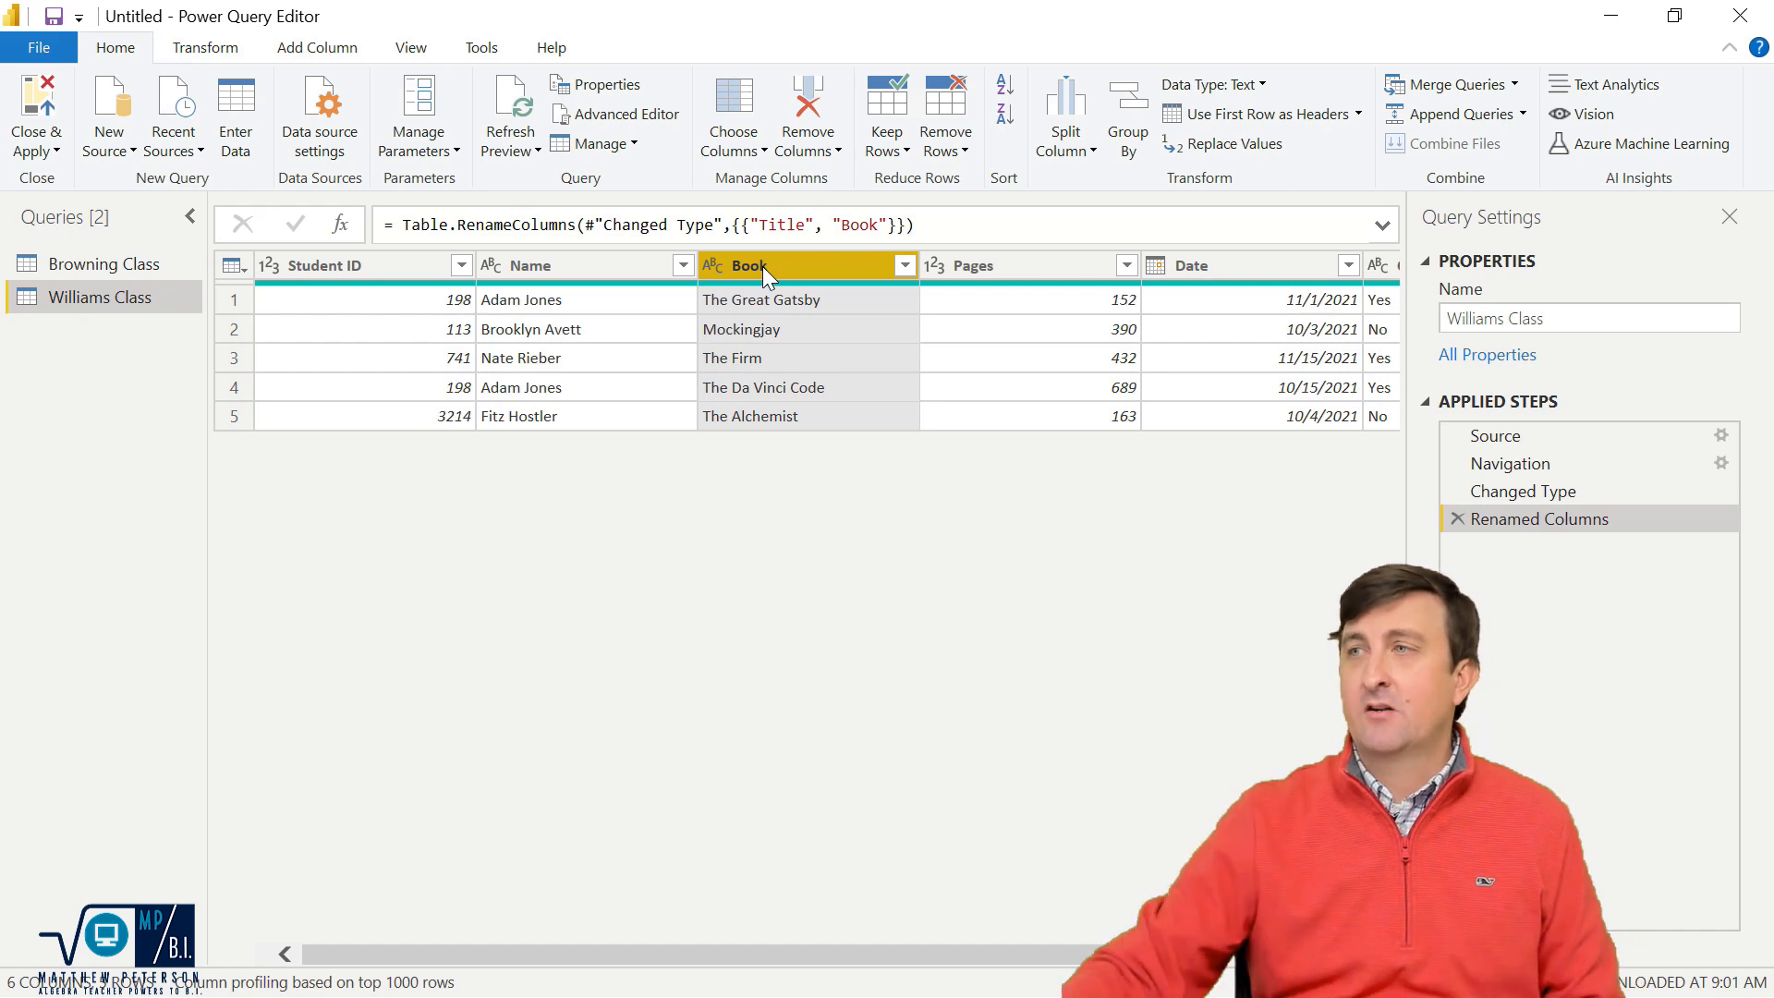
pyautogui.click(107, 263)
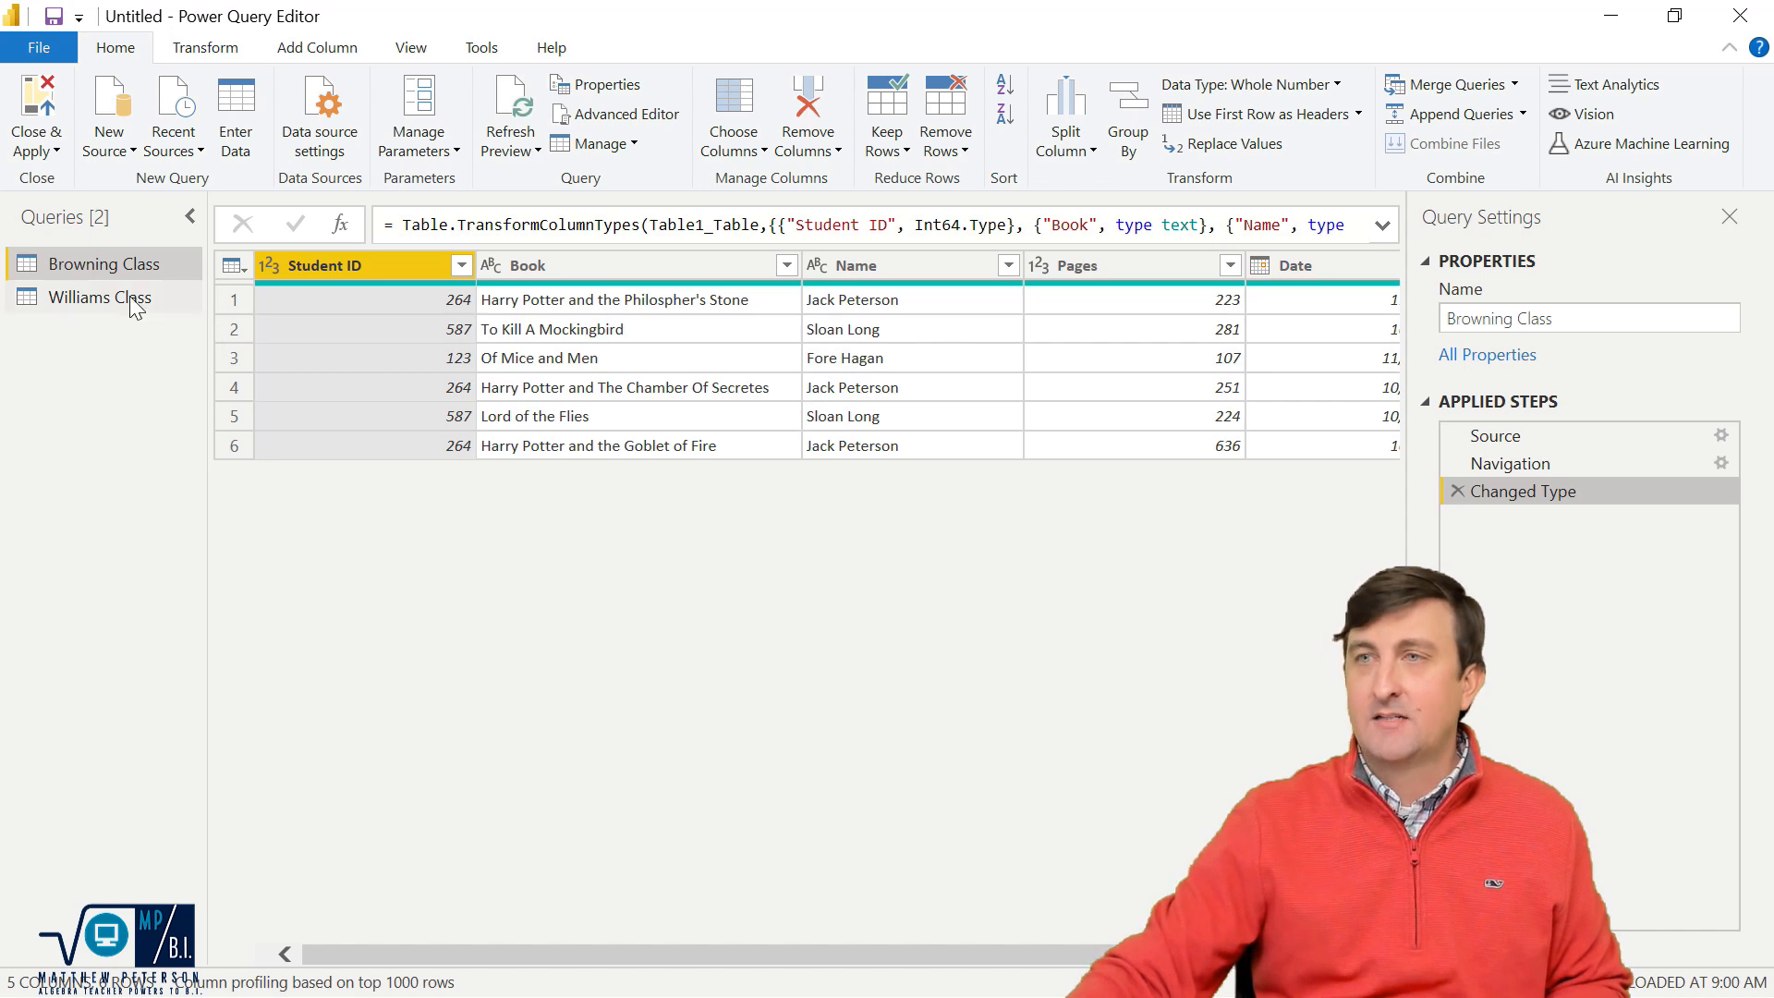
# Step: Rename Williams Class's Book column back to Title, then return to Browning Class
pyautogui.click(99, 297)
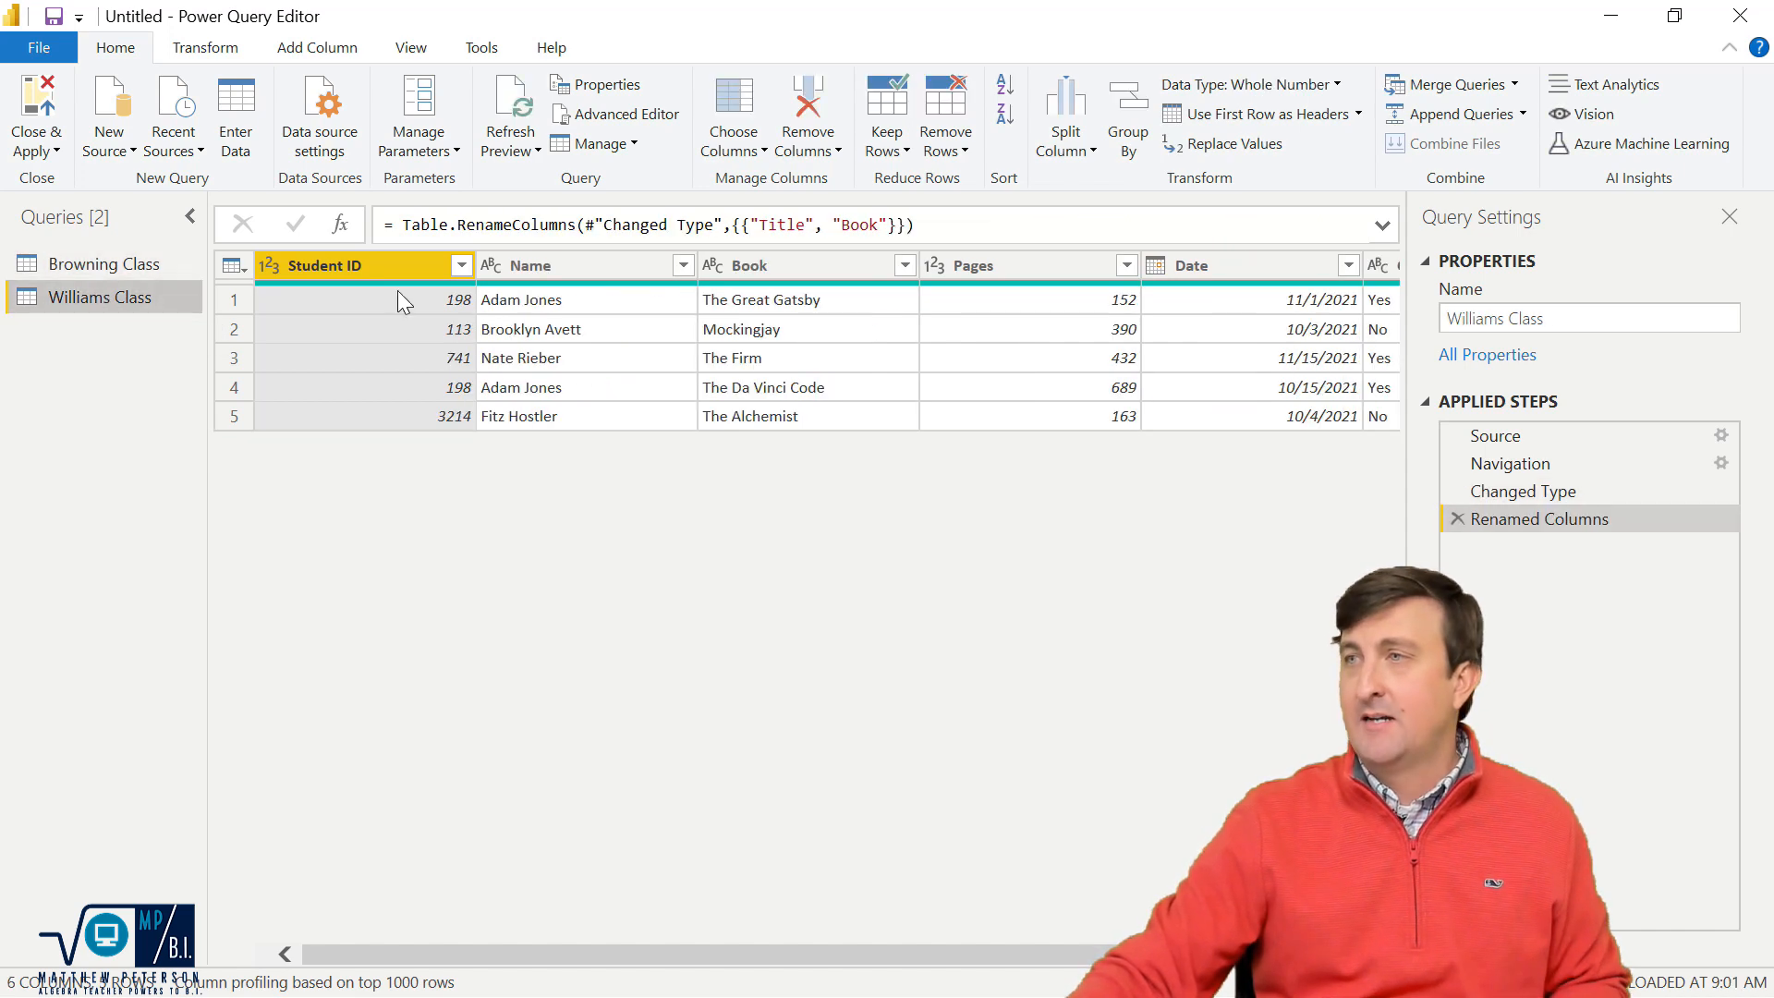
pyautogui.doubleClick(749, 265)
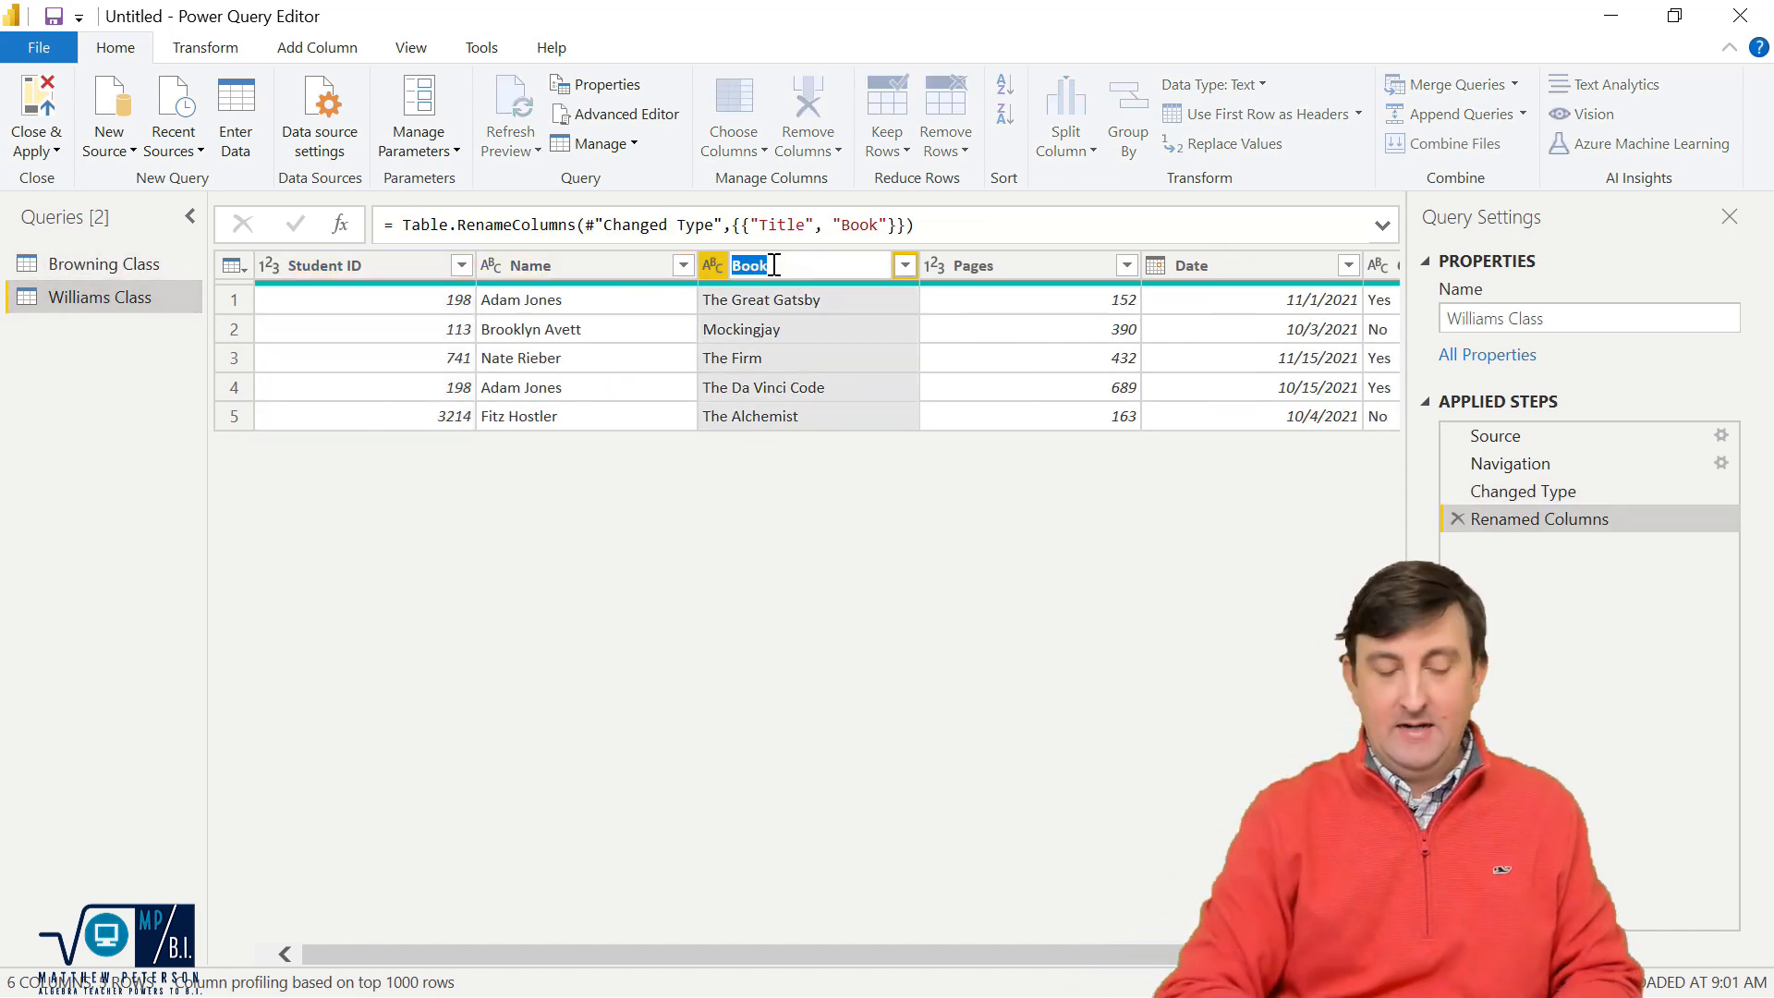
pyautogui.write('Title')
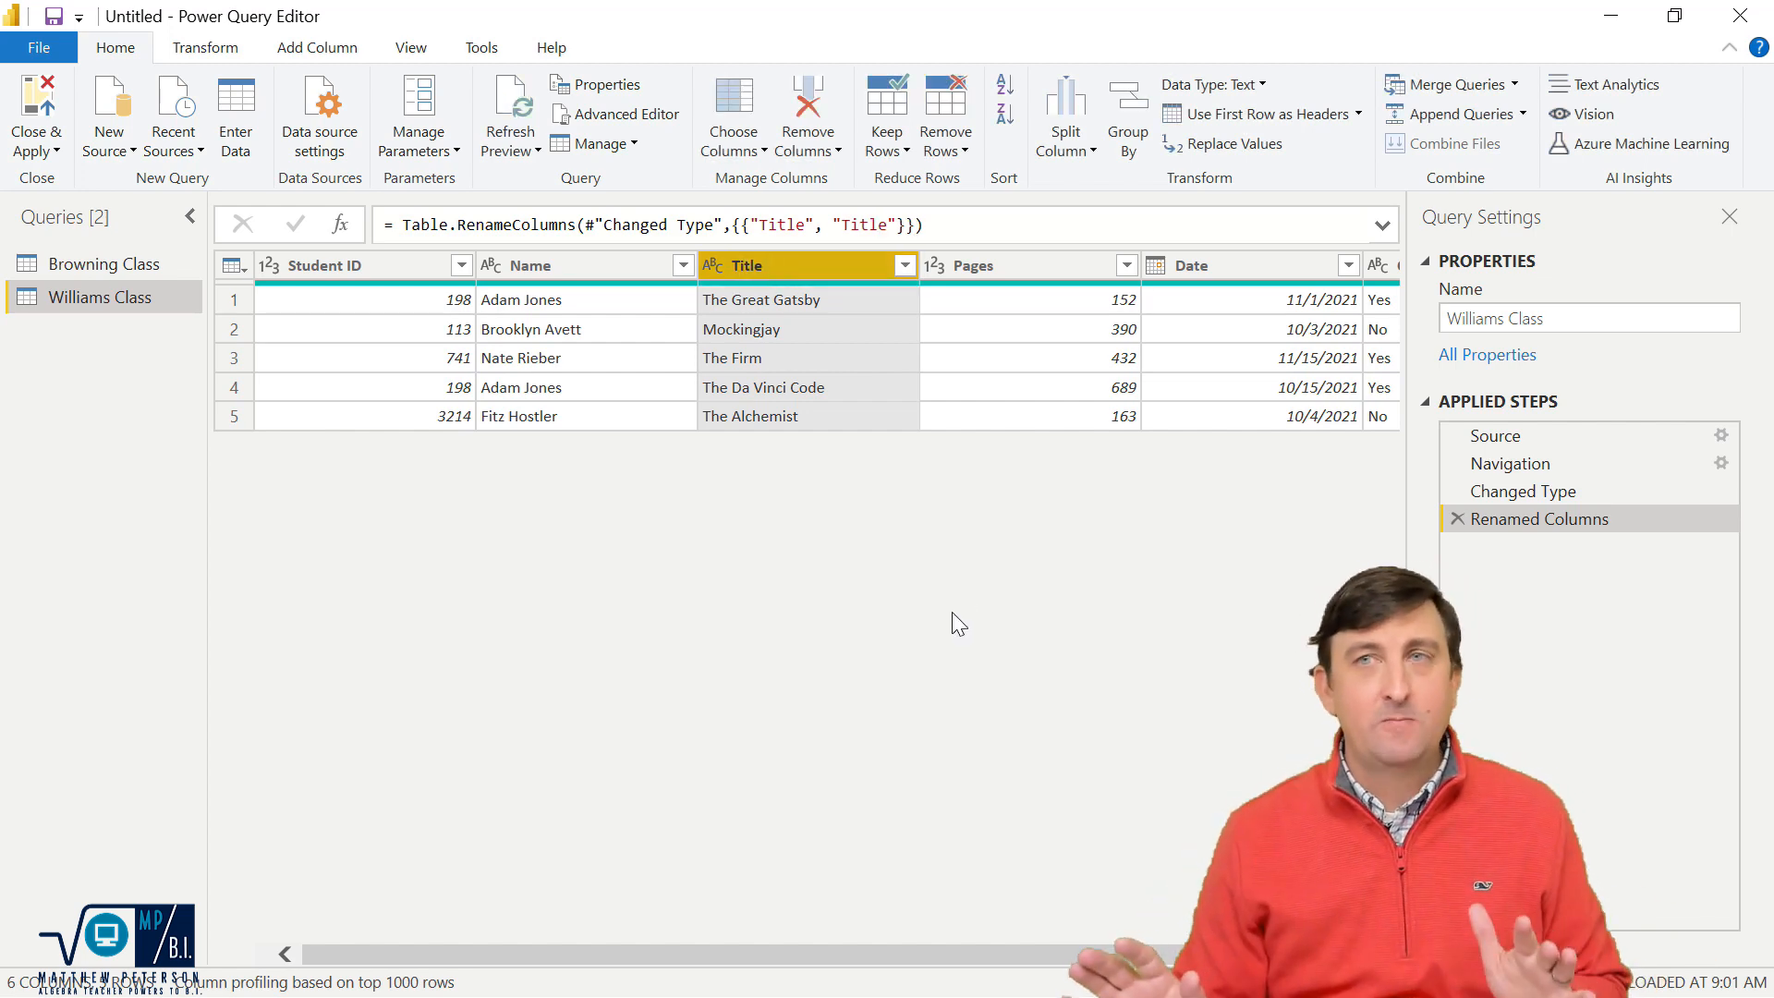
pyautogui.click(100, 264)
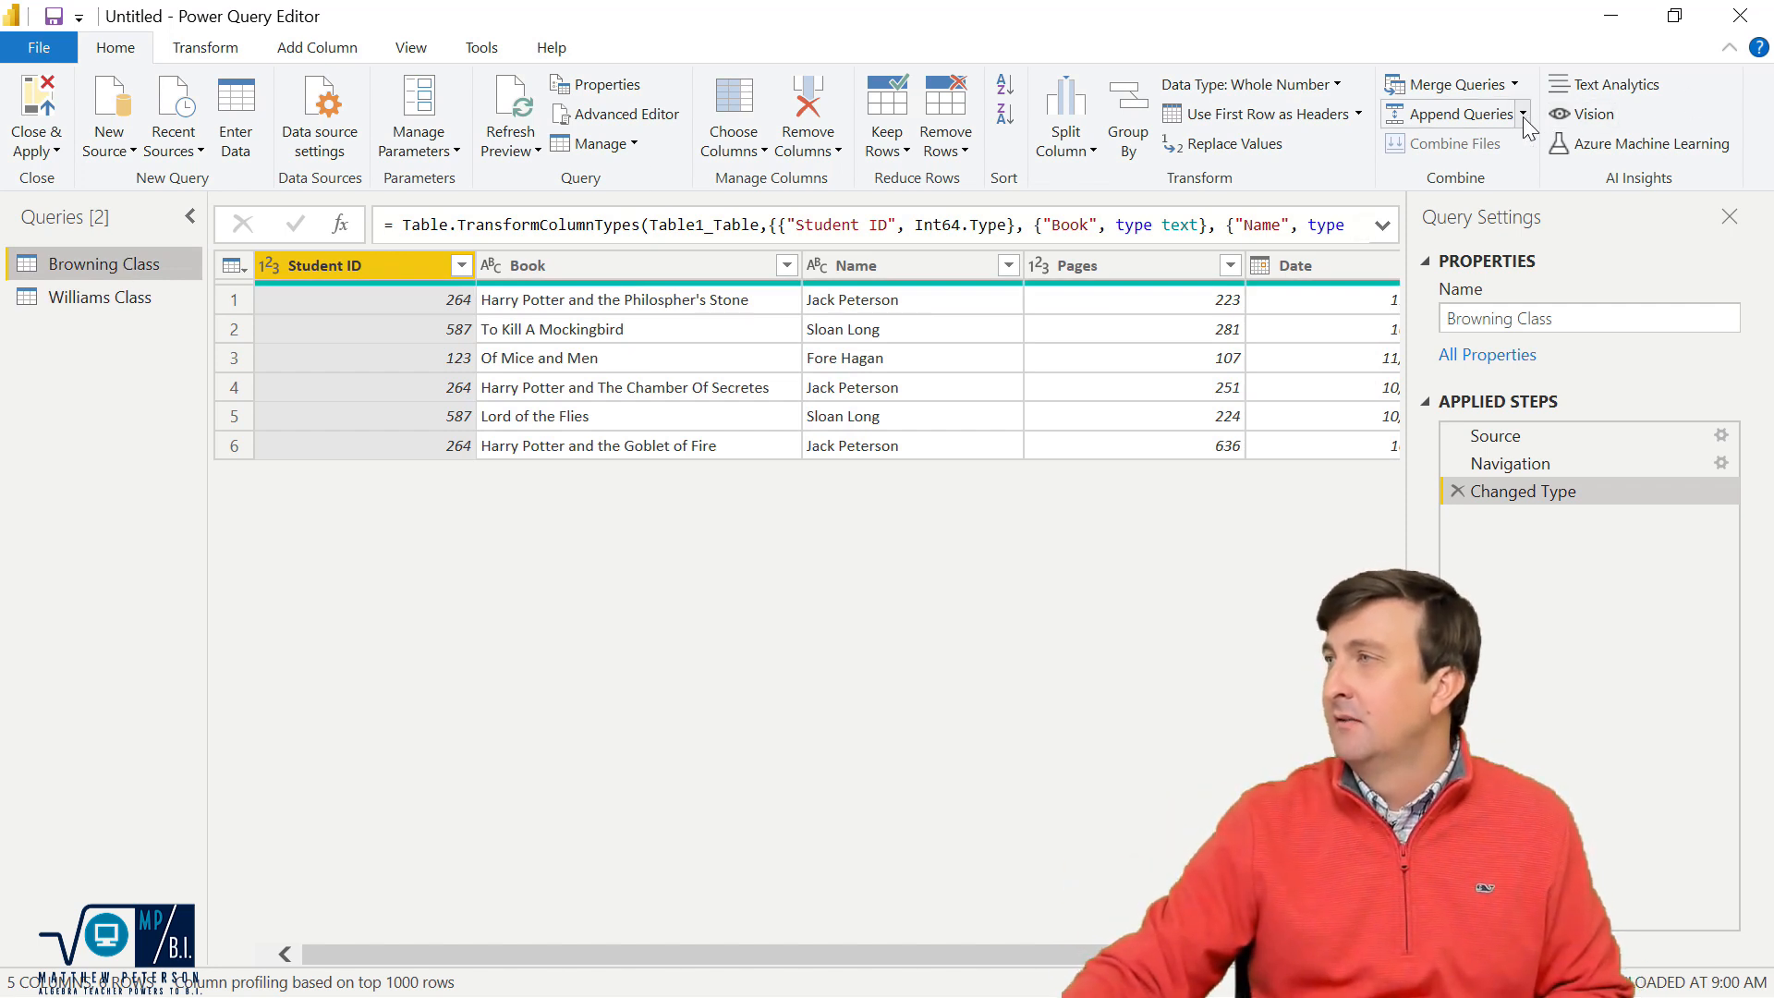
# Step: Create Append1 as a new query combining Browning Class and Williams Class, then view Browning Class
pyautogui.click(1522, 113)
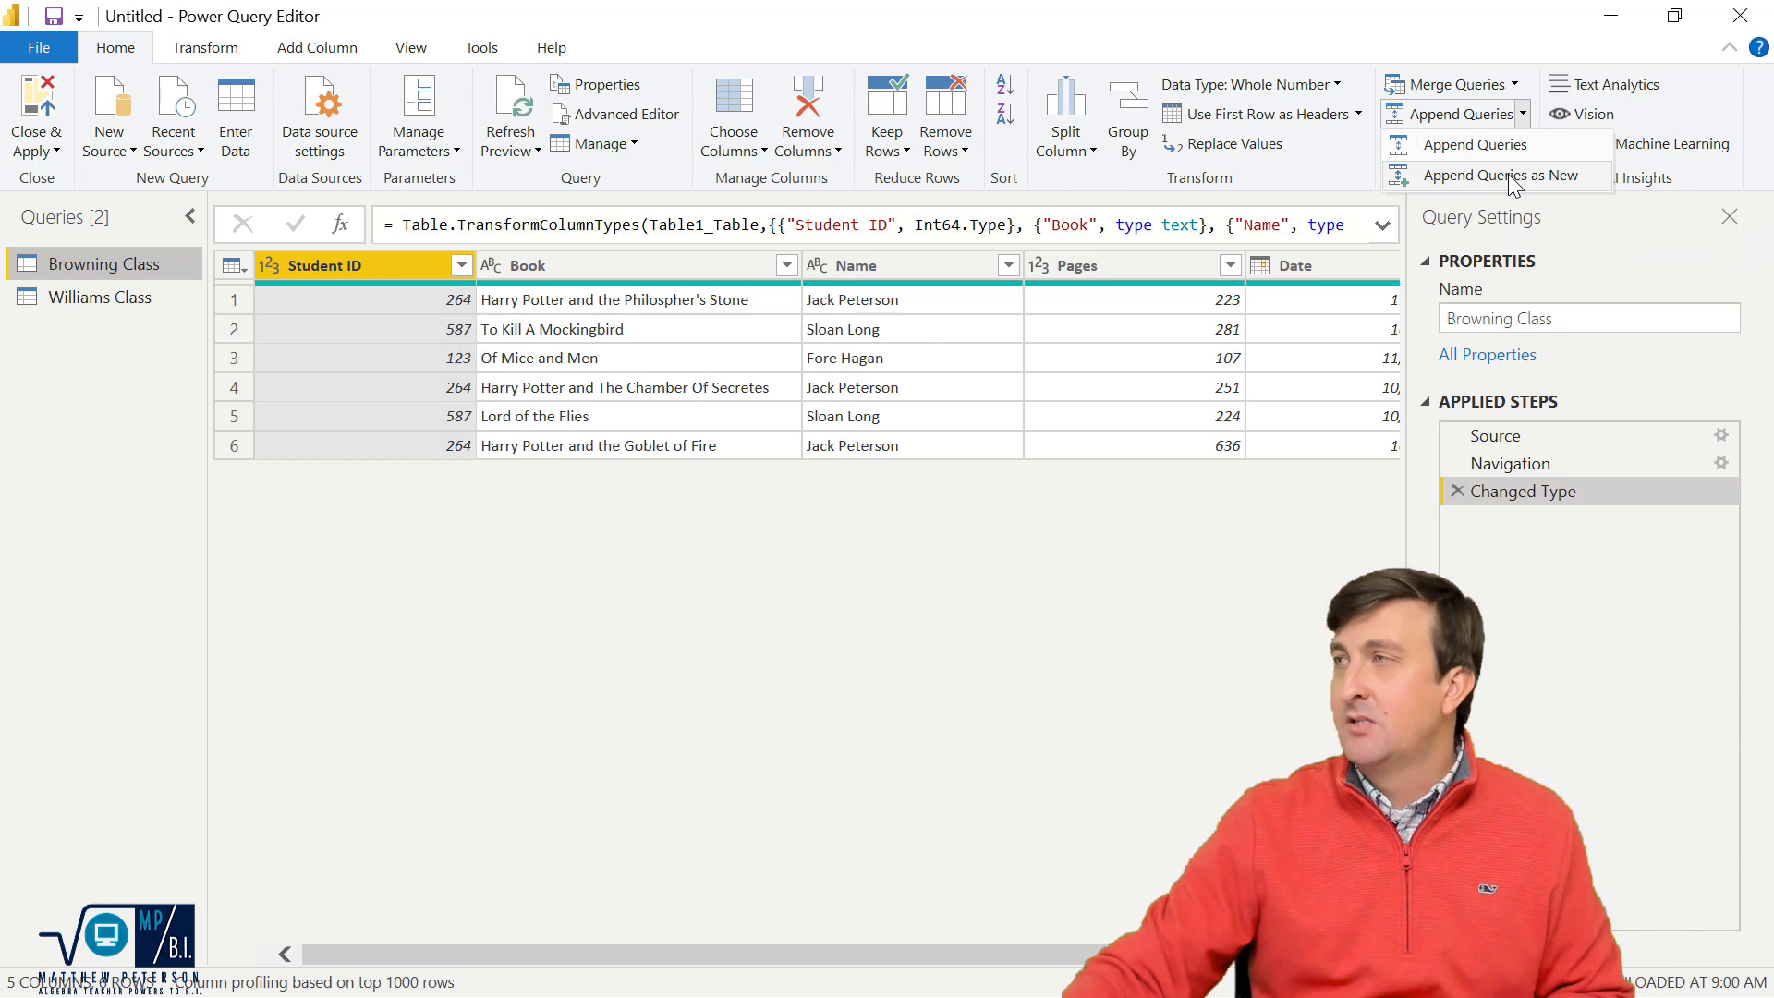
pyautogui.click(1474, 145)
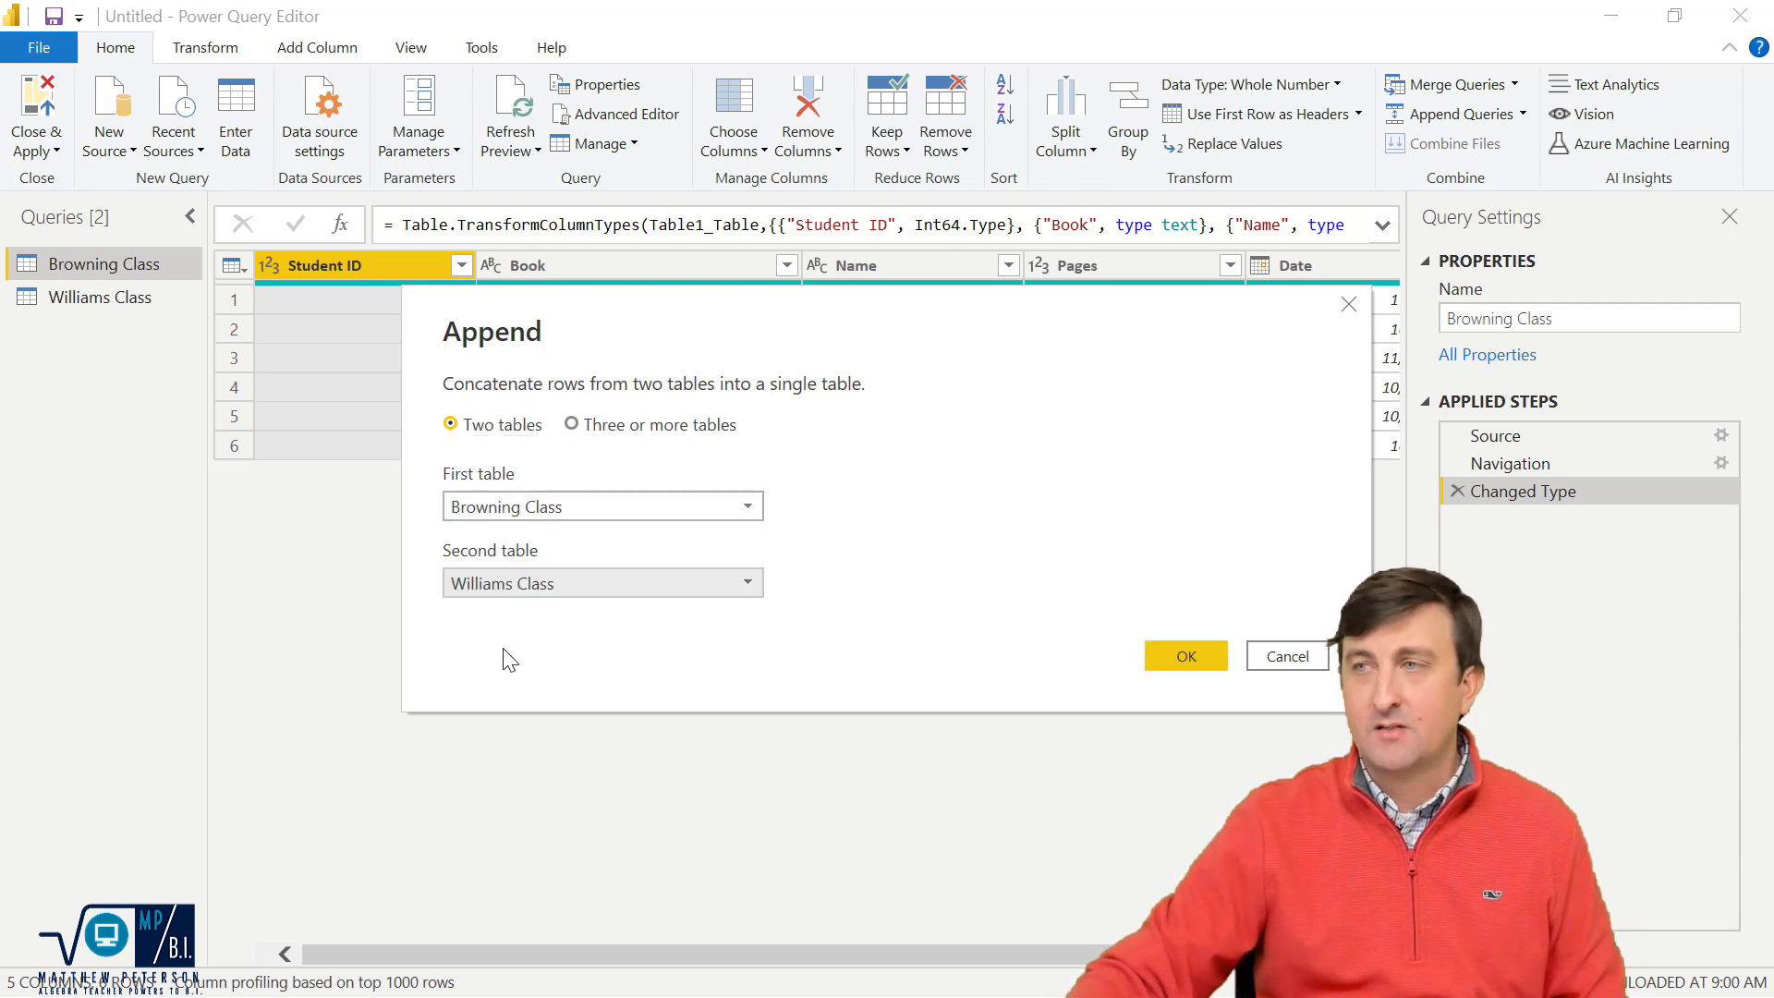
pyautogui.click(1184, 656)
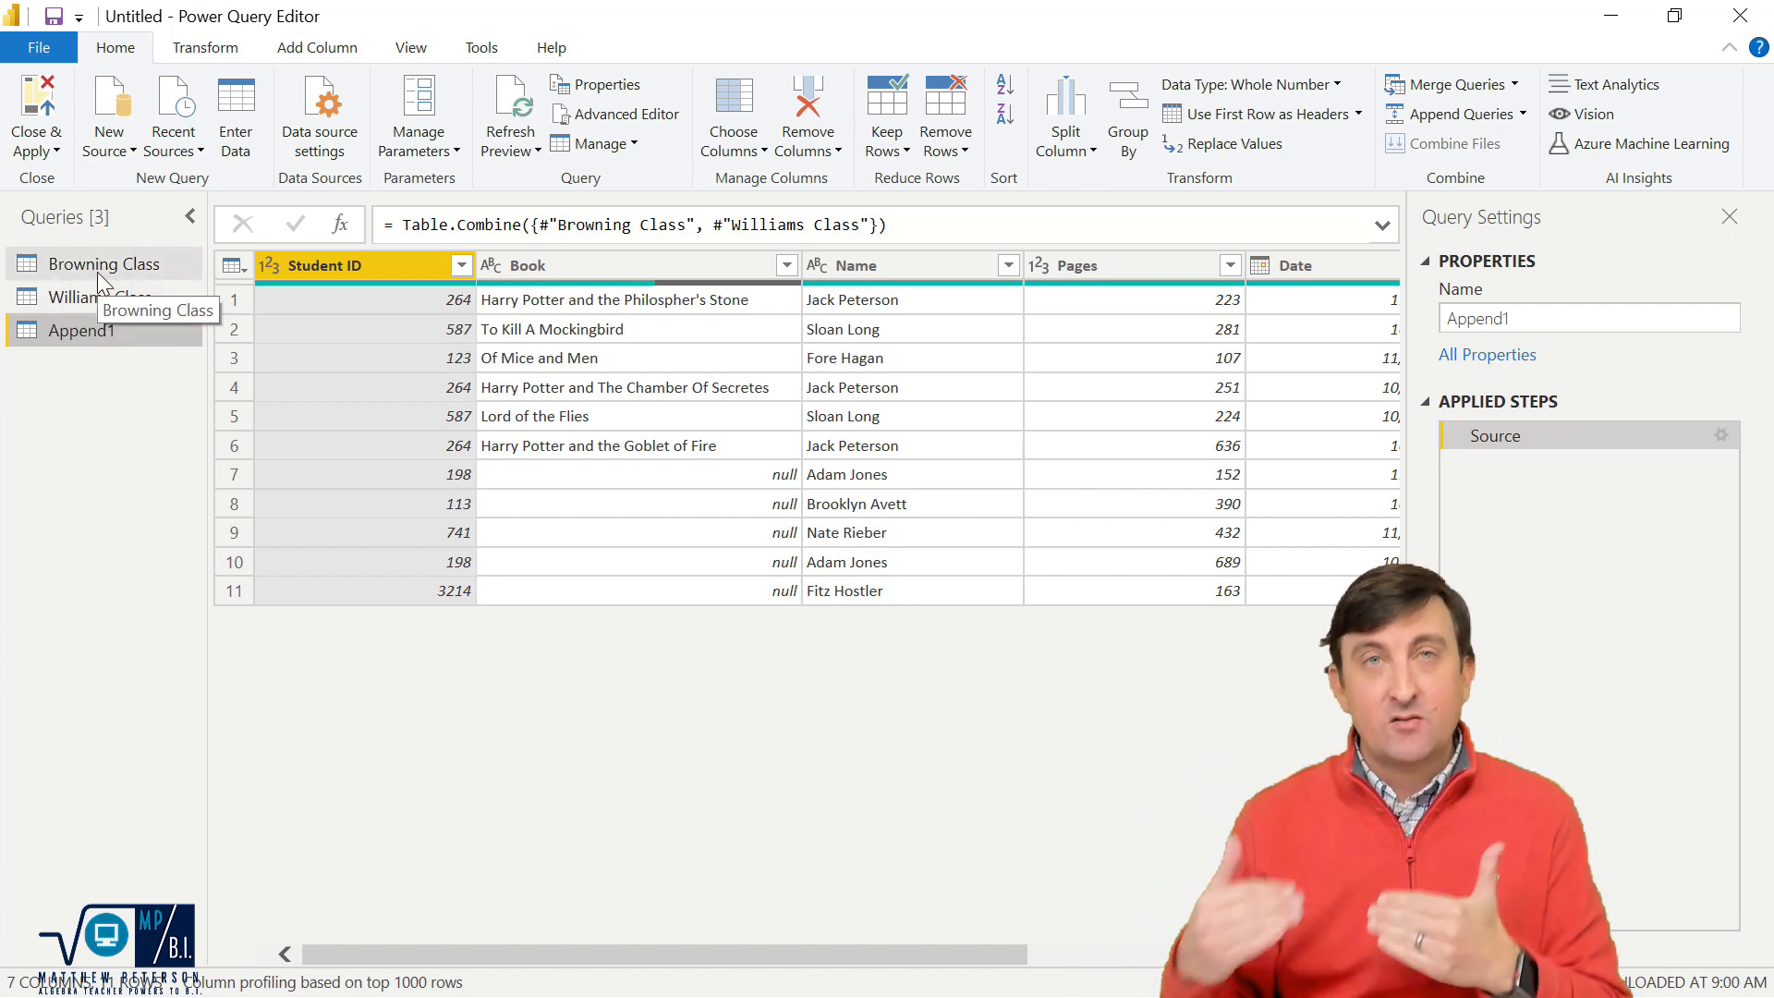
pyautogui.click(107, 263)
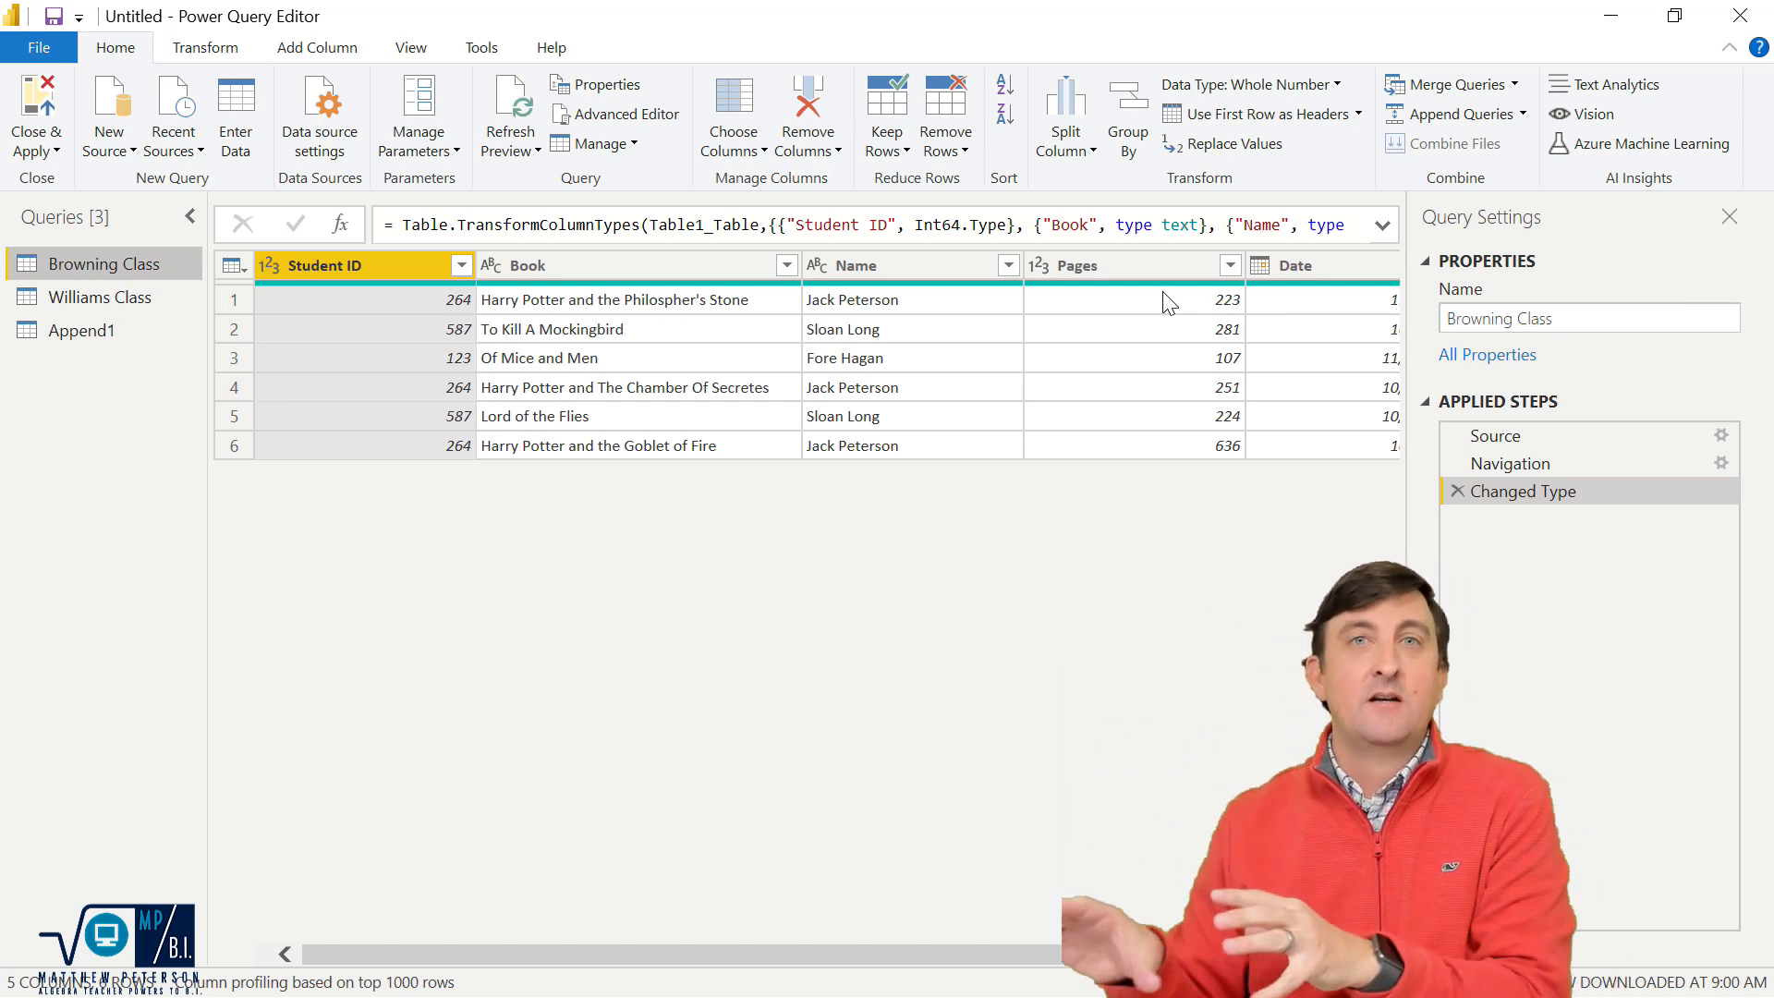
pyautogui.moveTo(1150, 278)
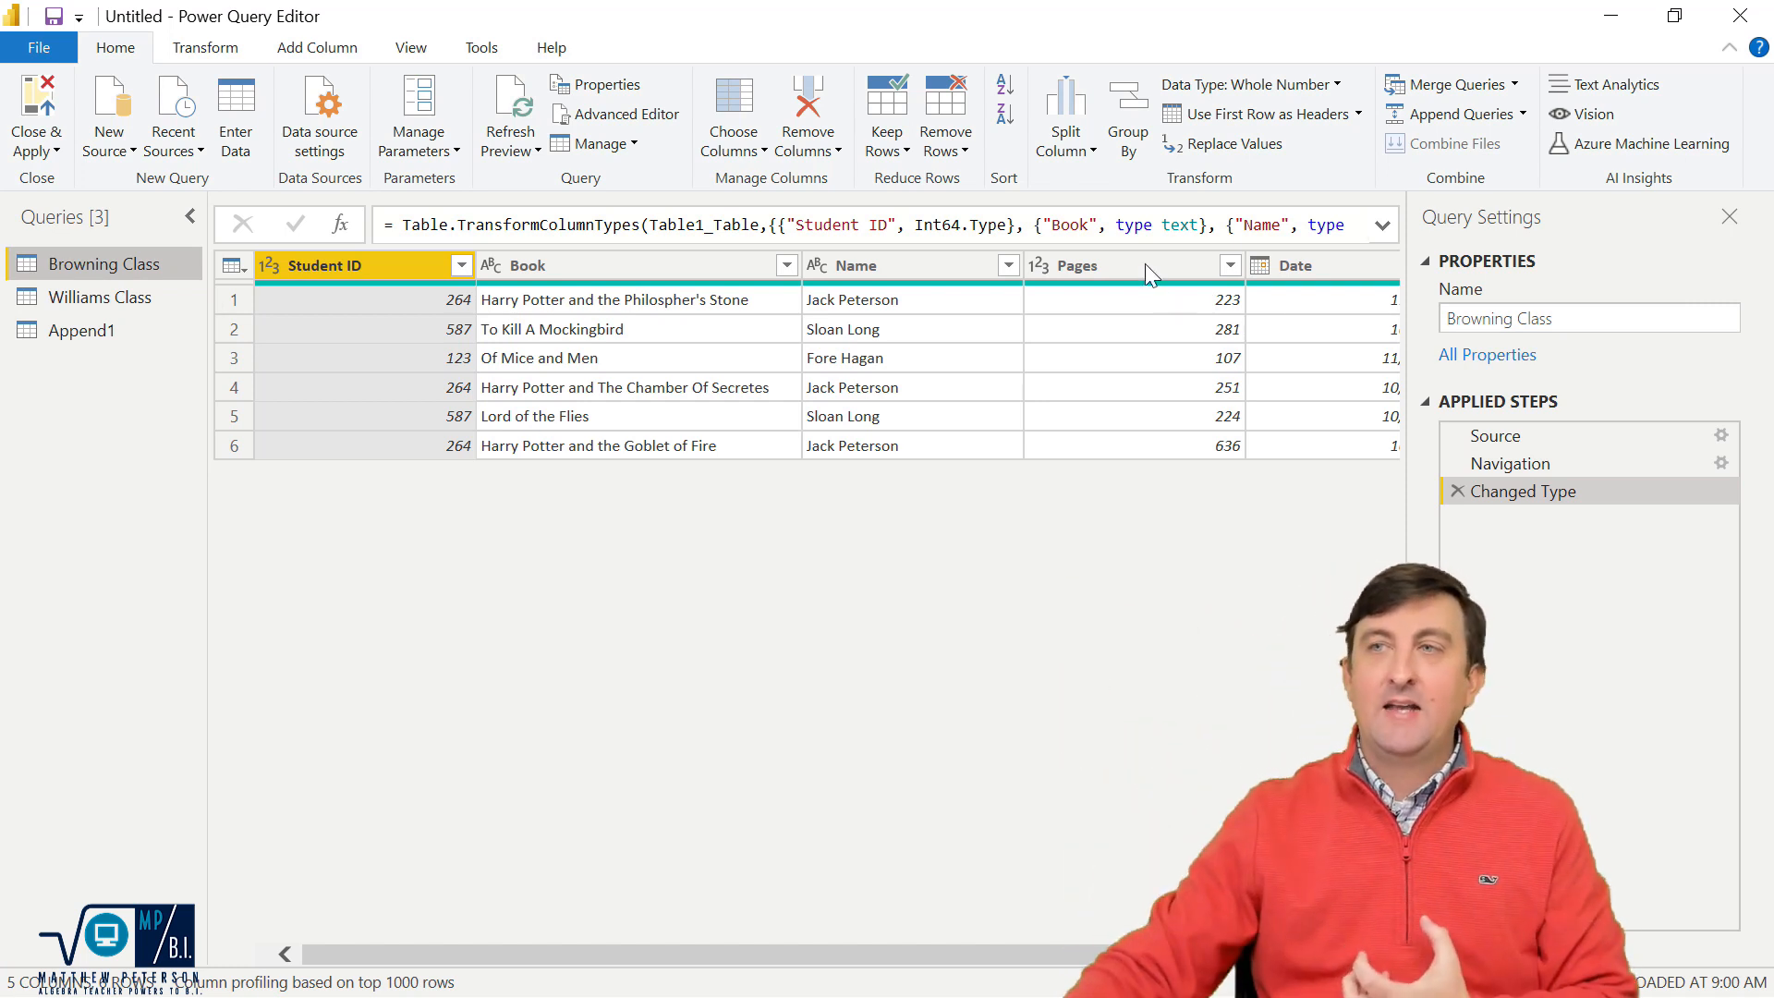
# Step: Rename Williams Class's Title column to Book and check Append1 shows all eleven titles under Book
pyautogui.click(100, 297)
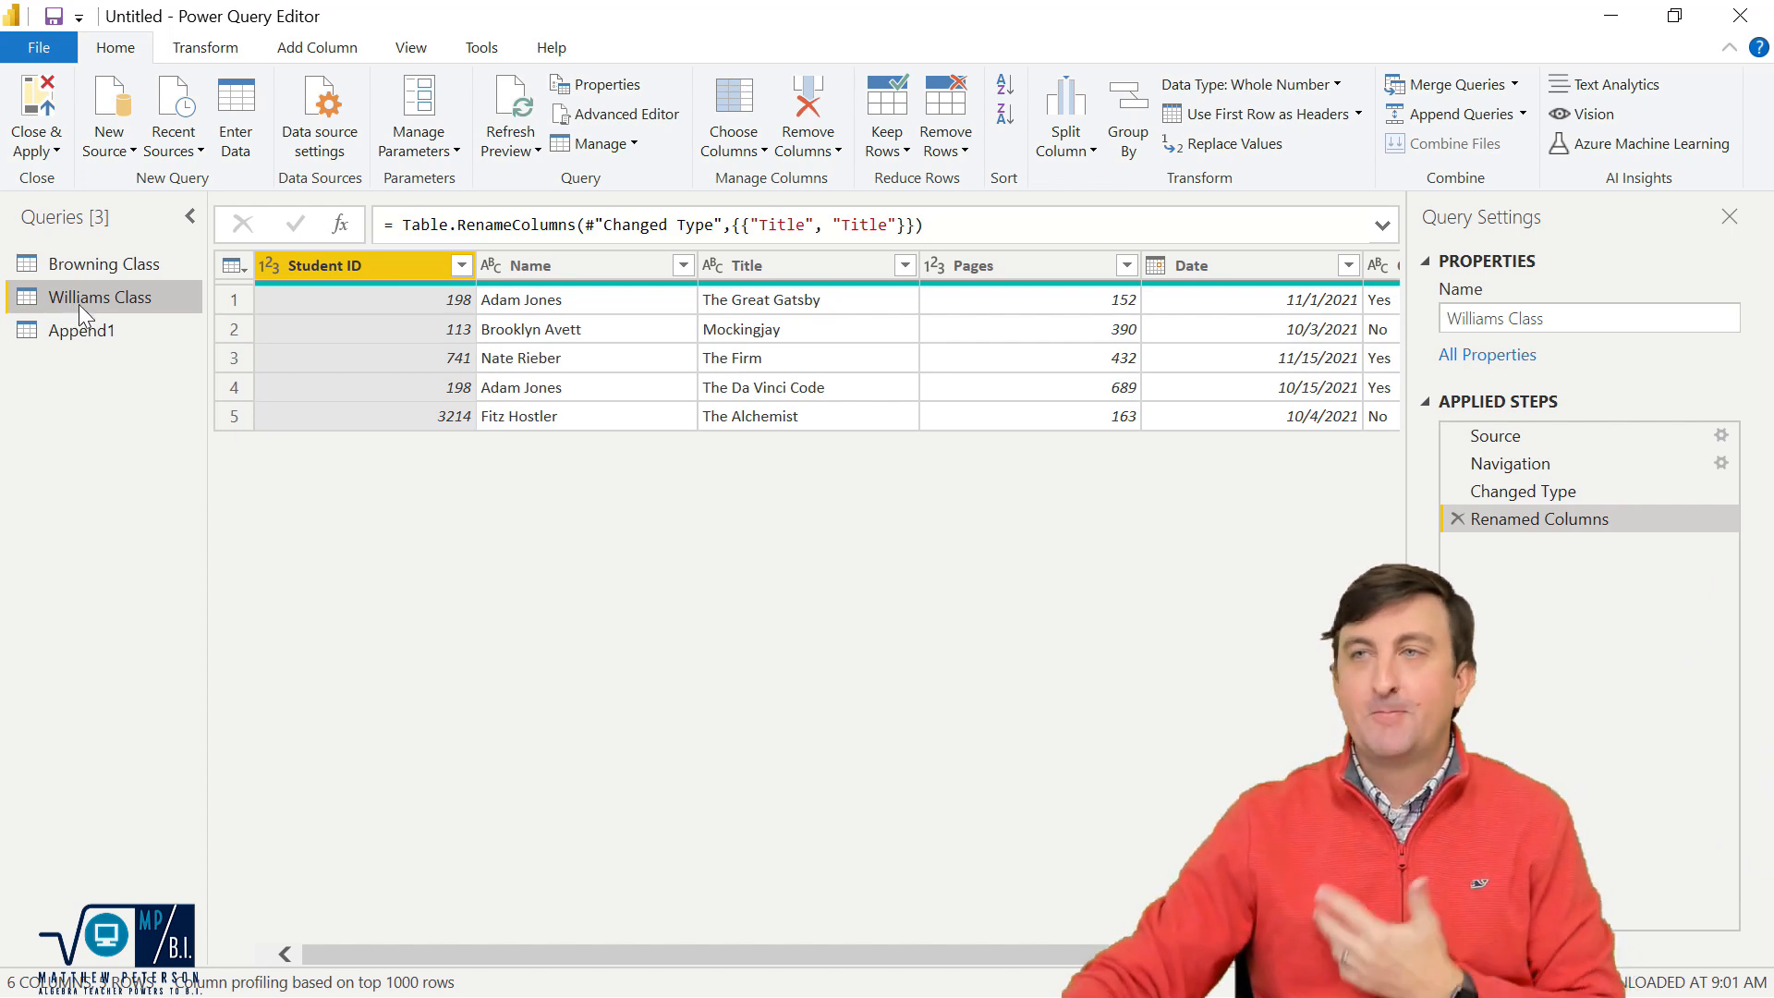
pyautogui.click(82, 329)
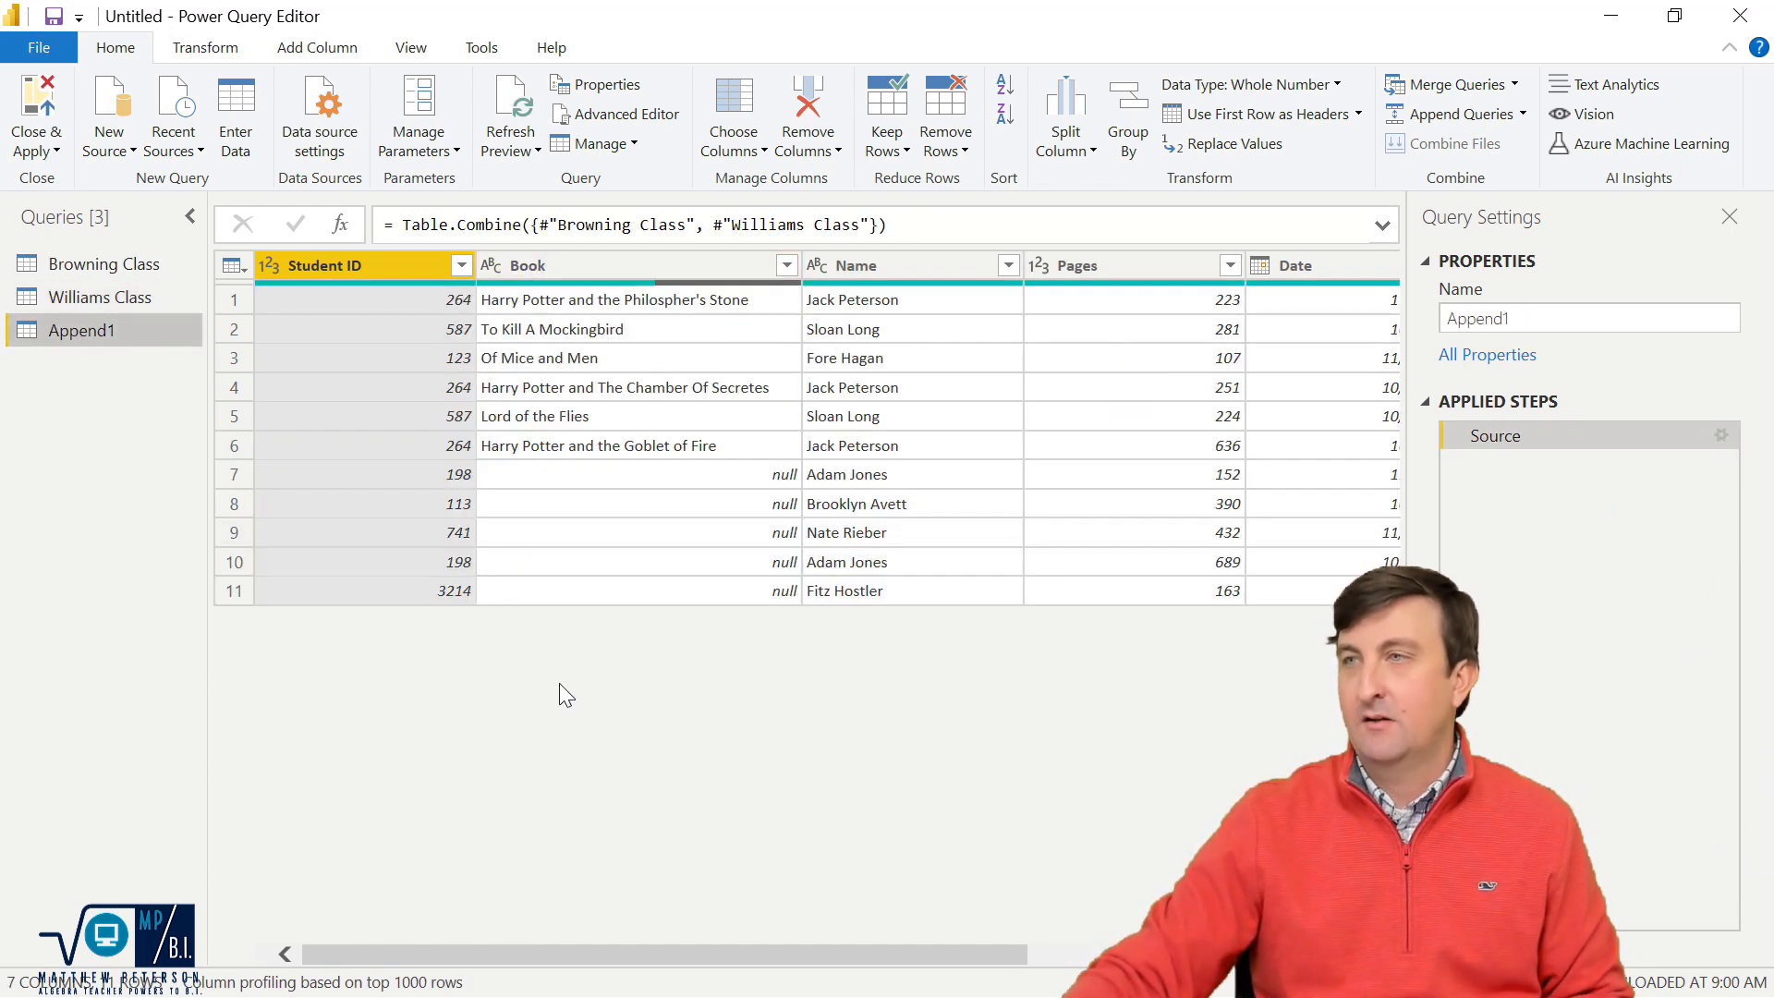
pyautogui.click(100, 297)
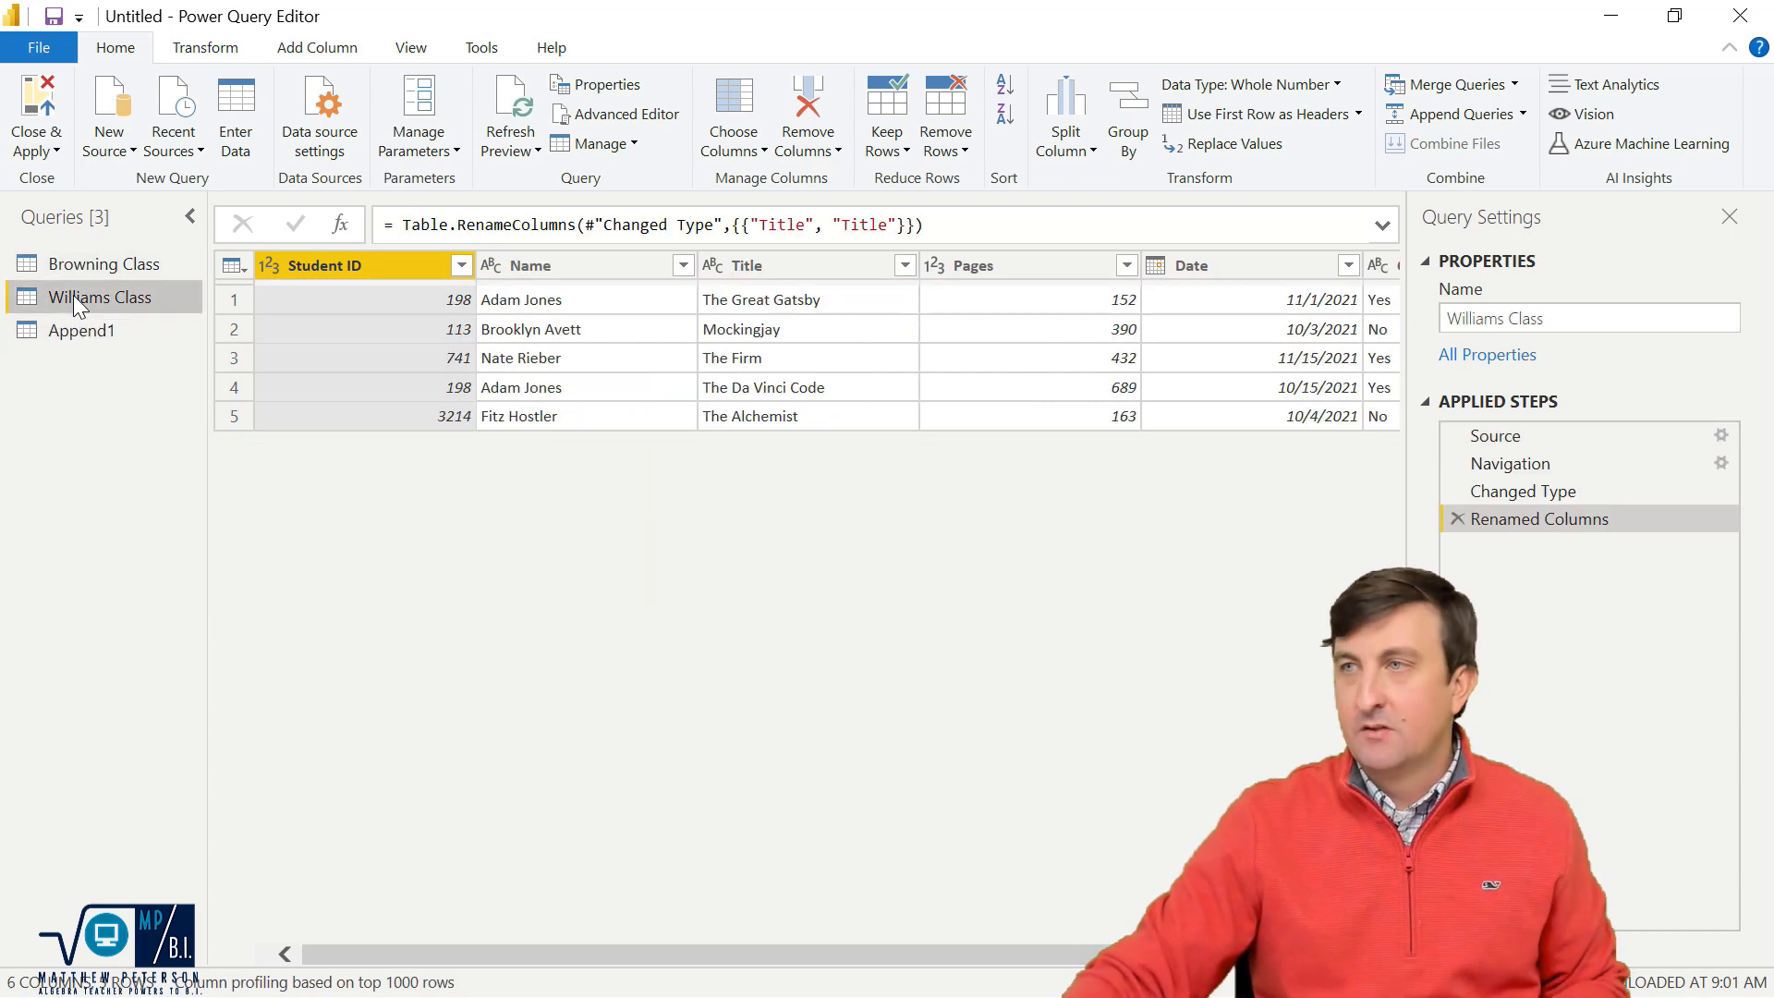
pyautogui.doubleClick(747, 265)
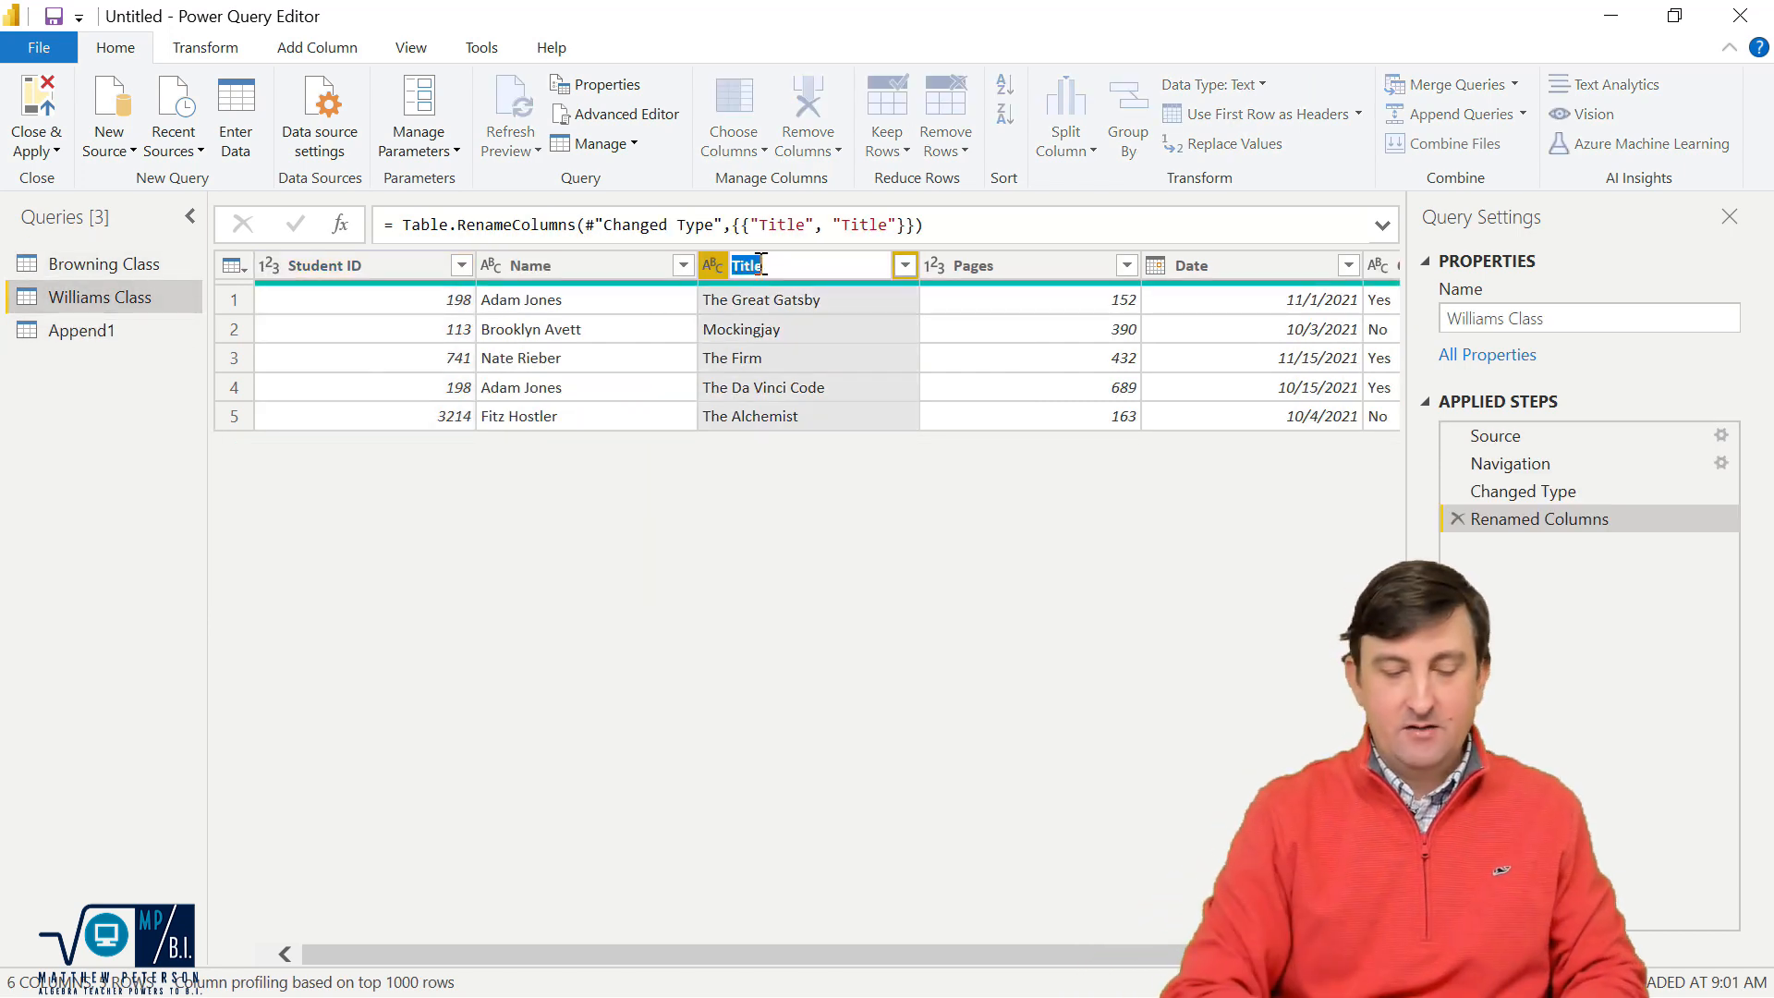
pyautogui.write('Book')
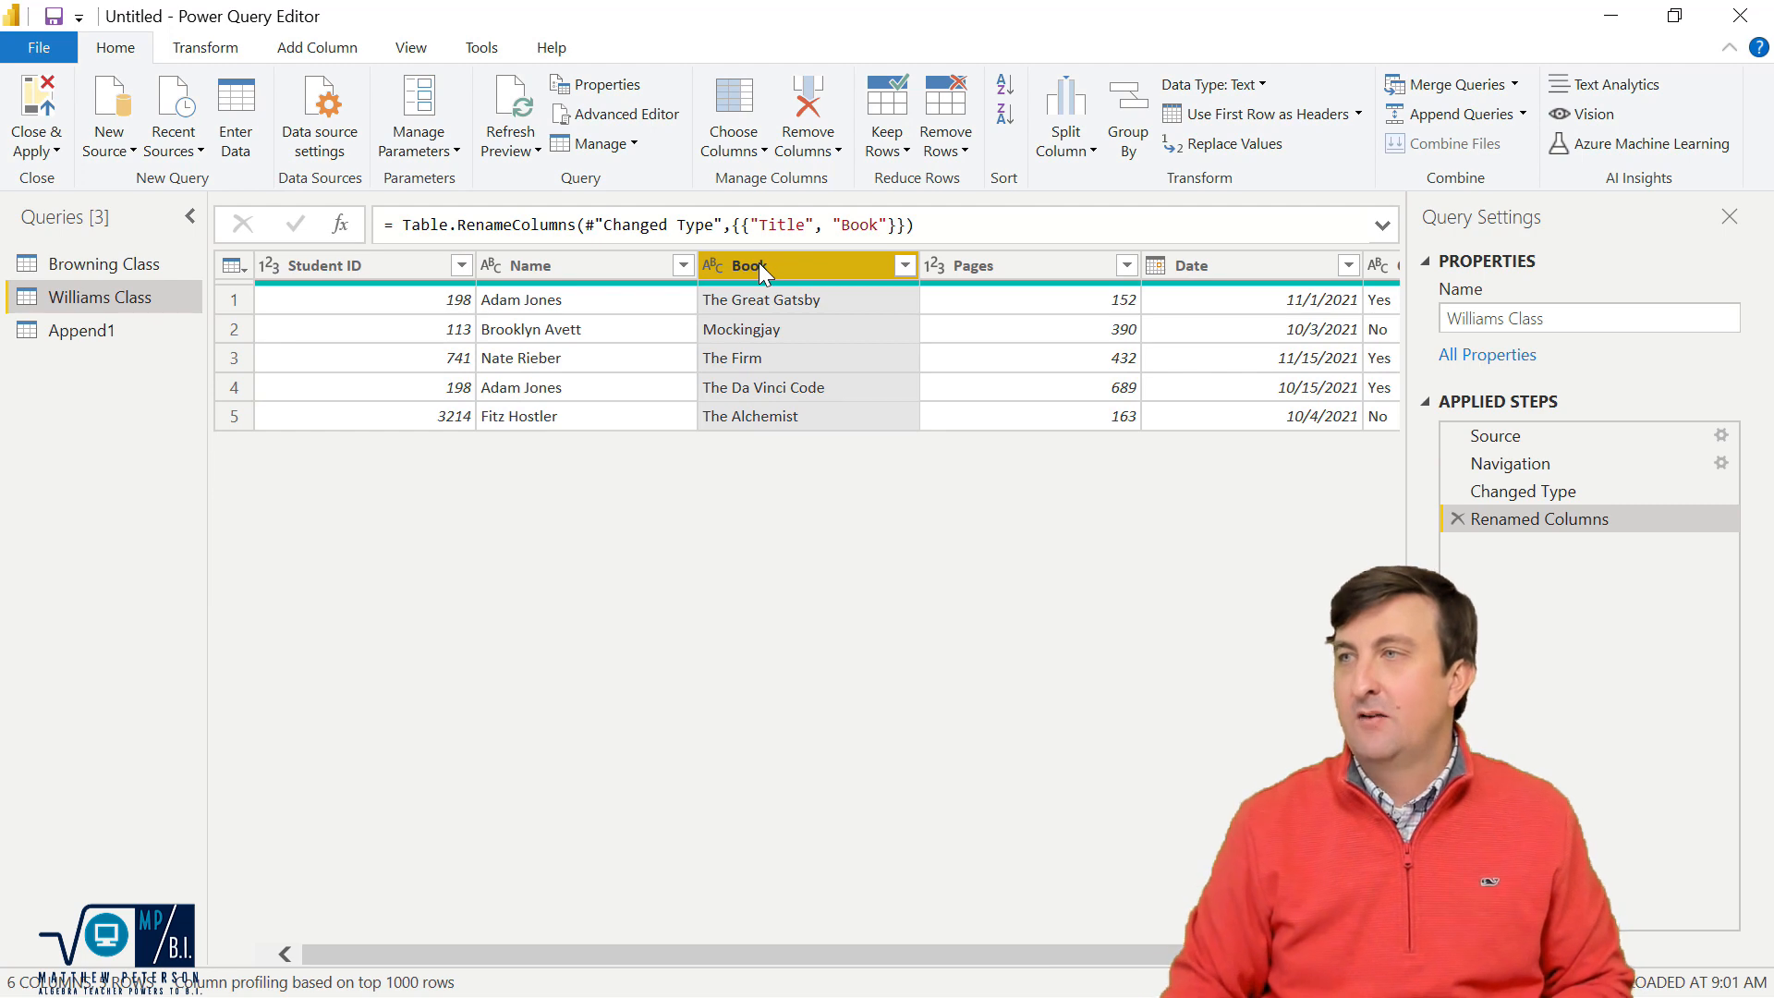
pyautogui.moveTo(80, 330)
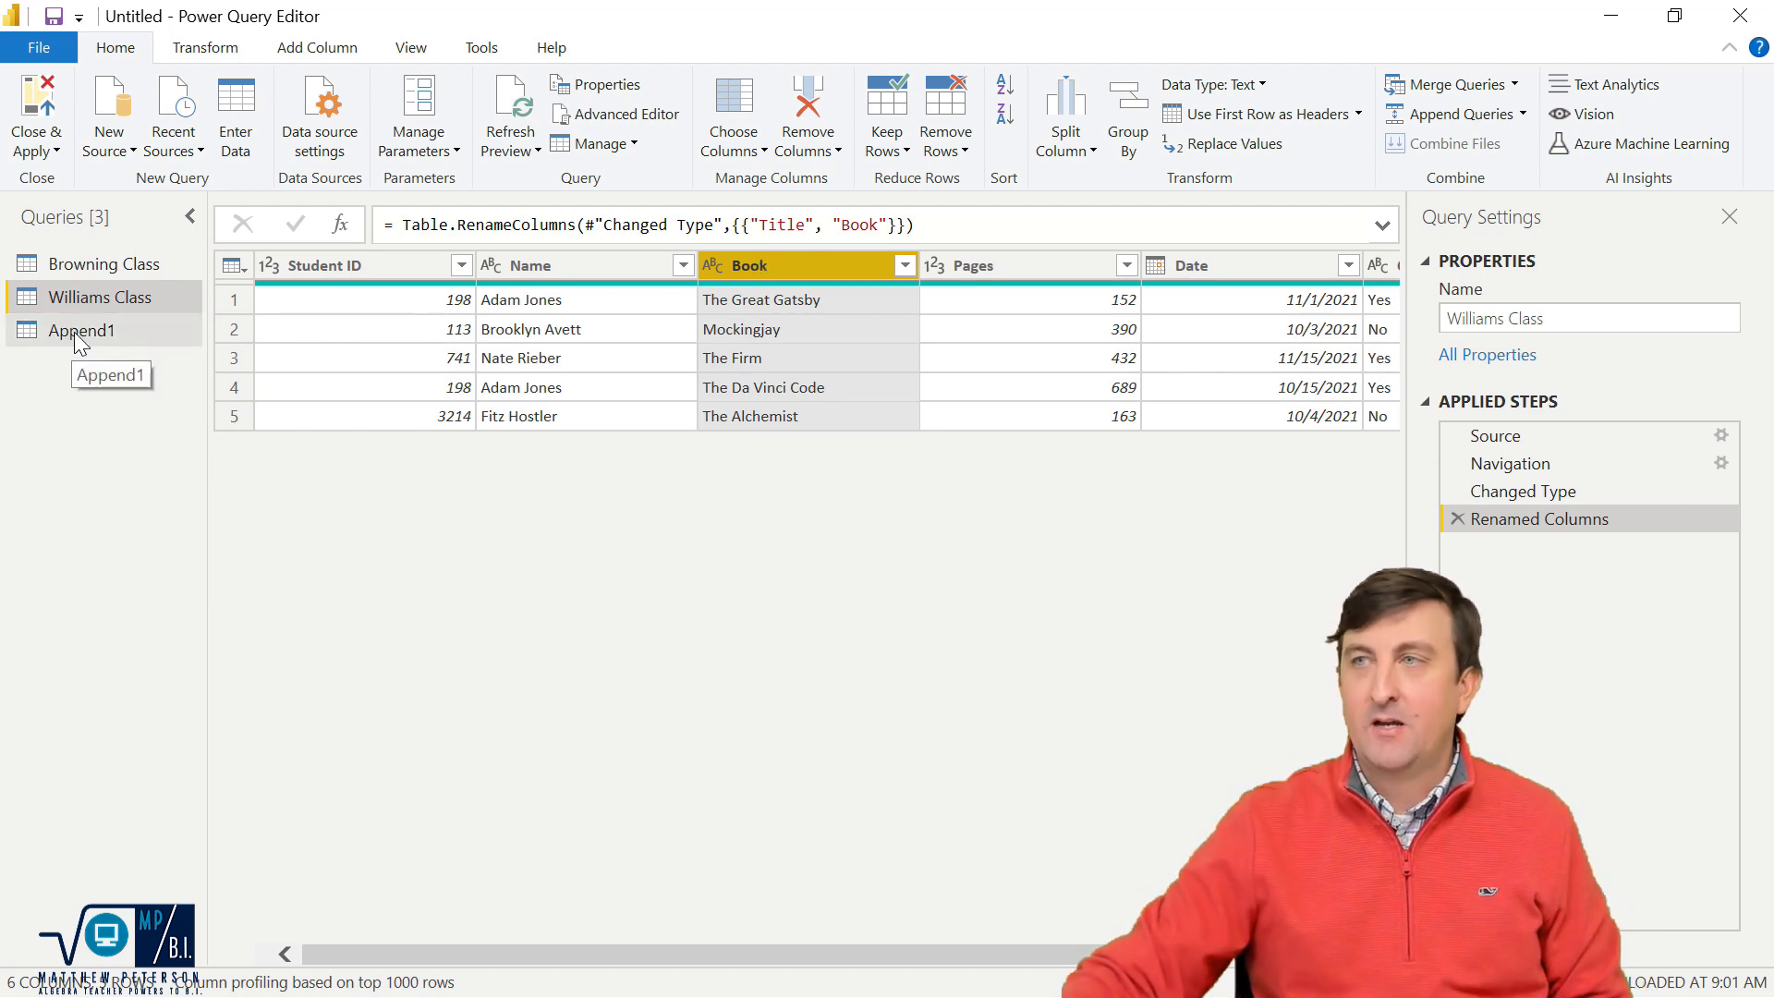
pyautogui.click(81, 329)
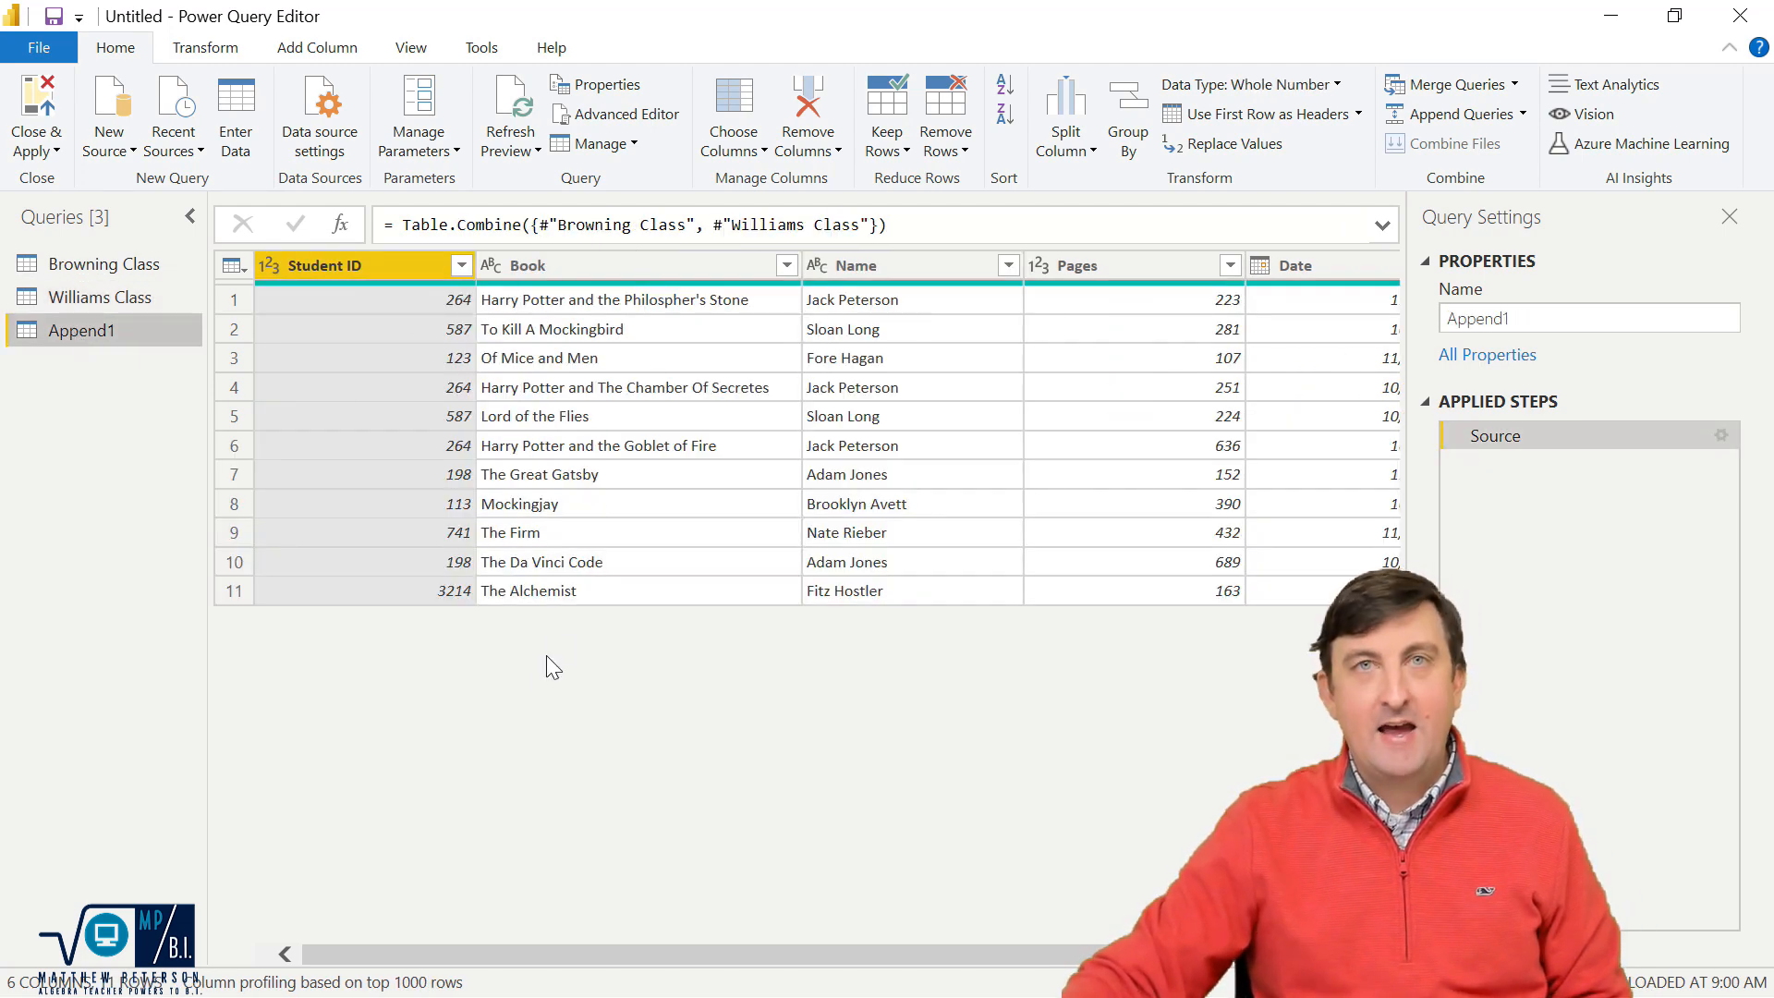